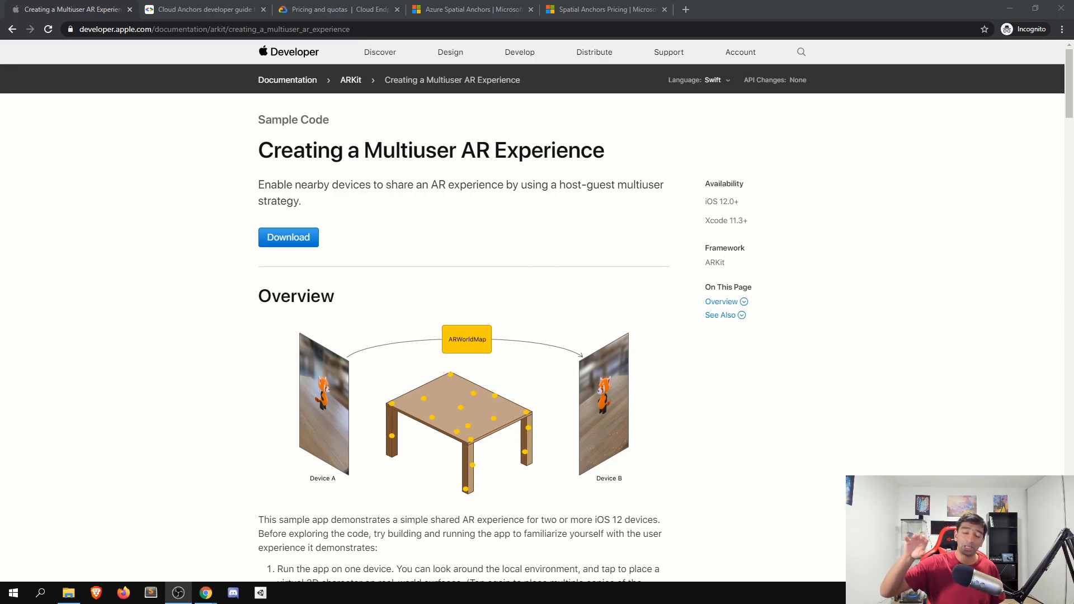
mouse_move(164, 593)
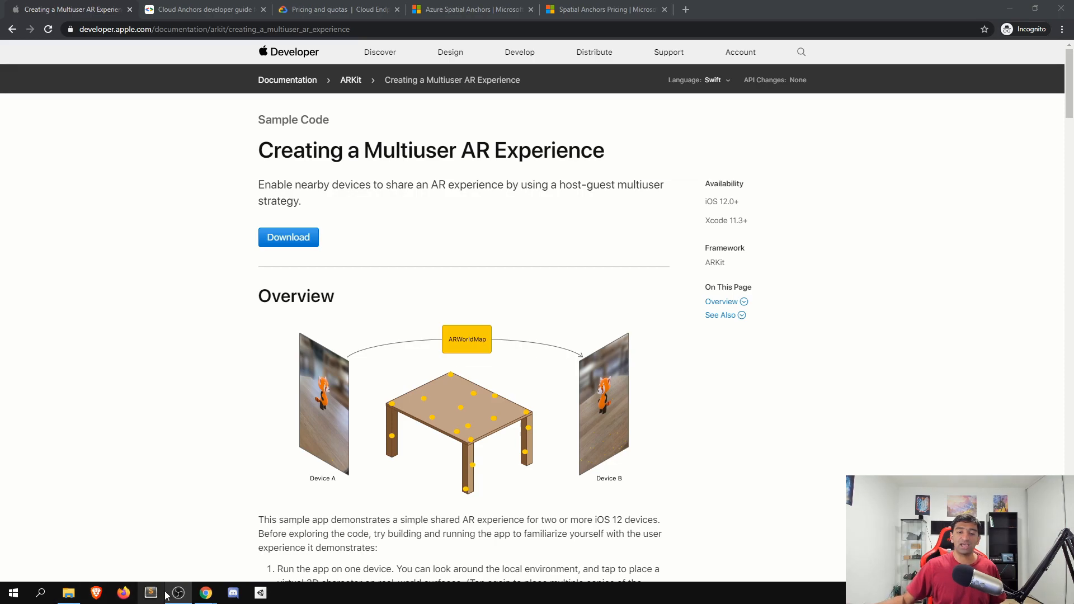
mouse_move(331, 492)
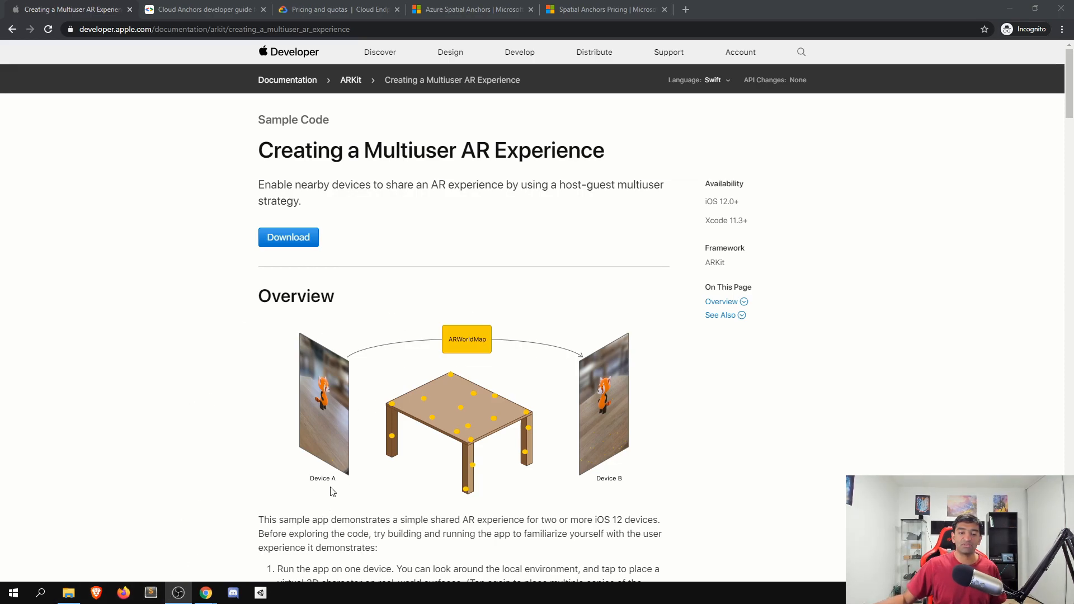
mouse_move(477, 367)
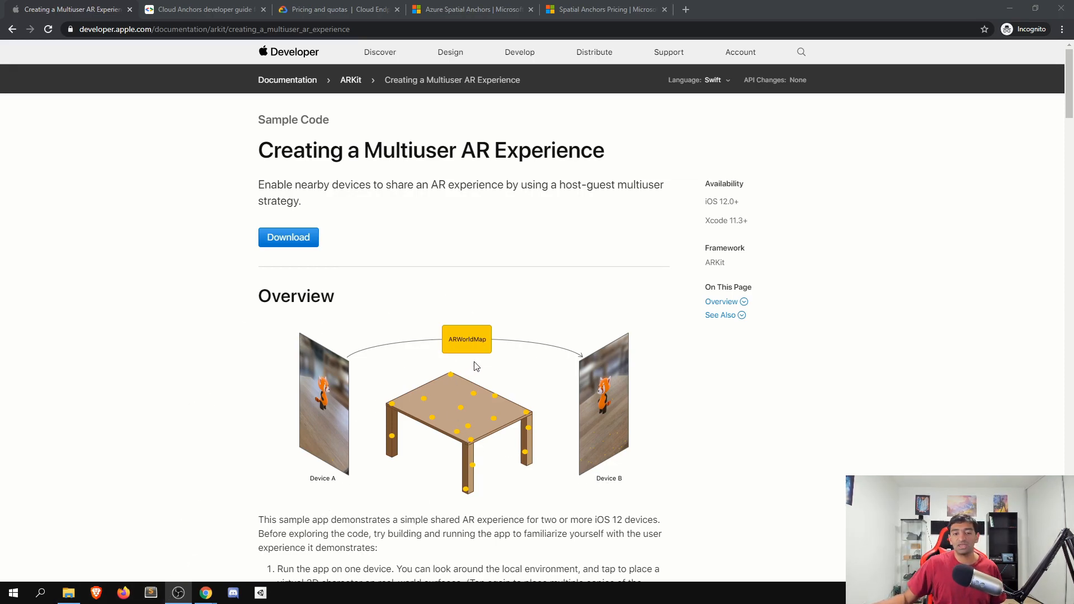
mouse_move(475, 370)
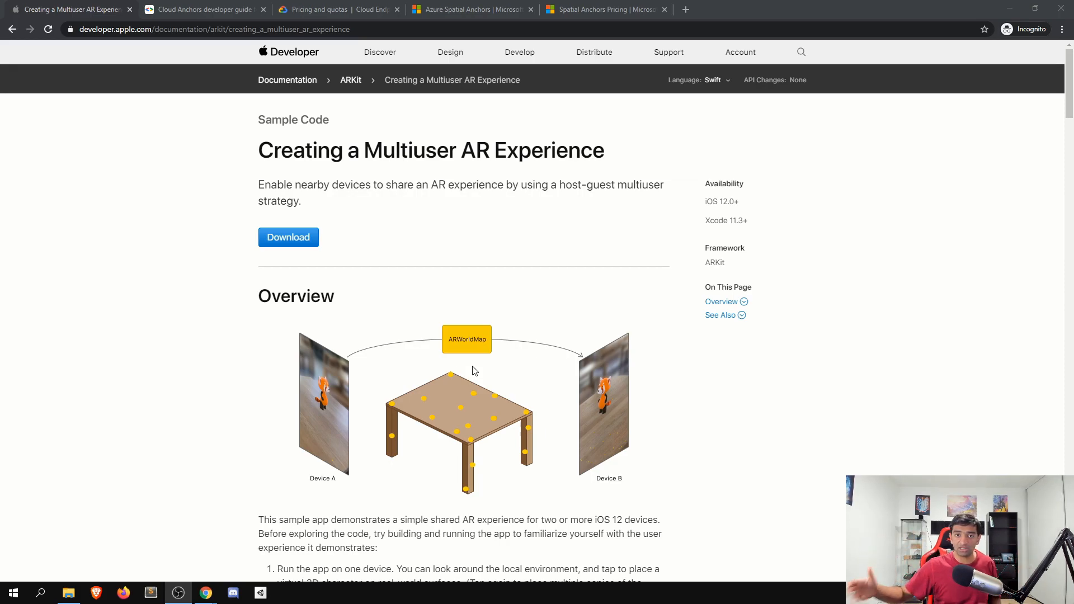
mouse_move(145, 505)
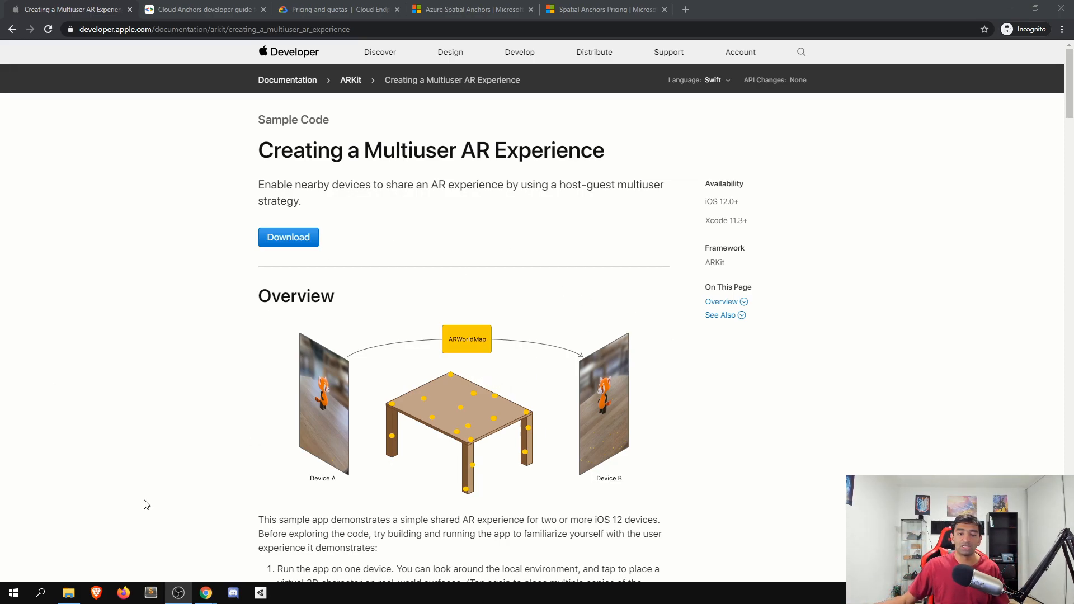
Glance at the ARCore Cloud Anchors Android developer guide, then switch to the Azure Spatial Anchors product page.
scroll(down, 3)
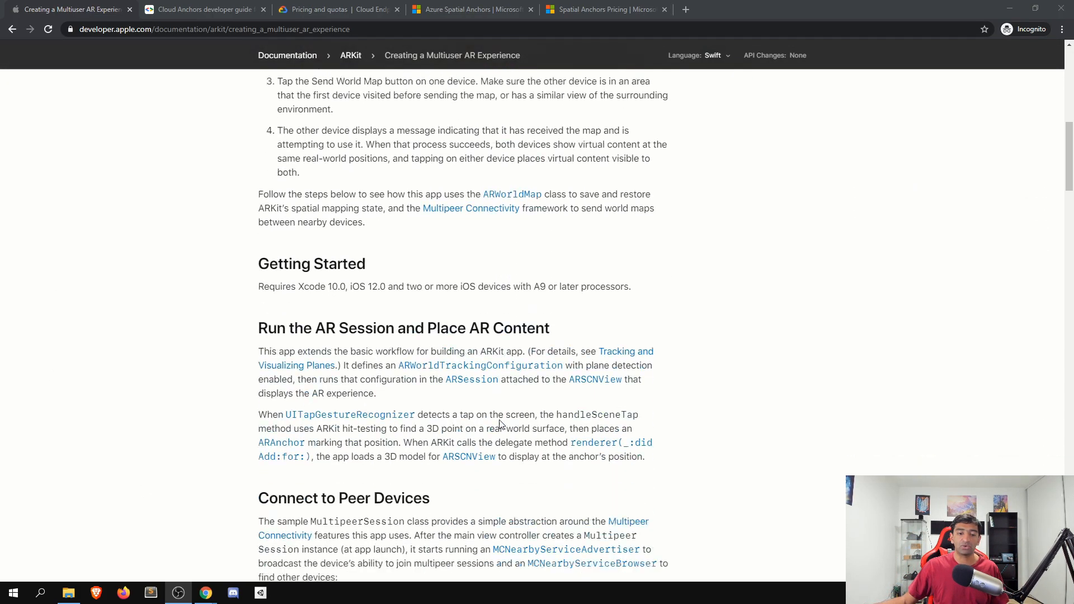
scroll(up, 3)
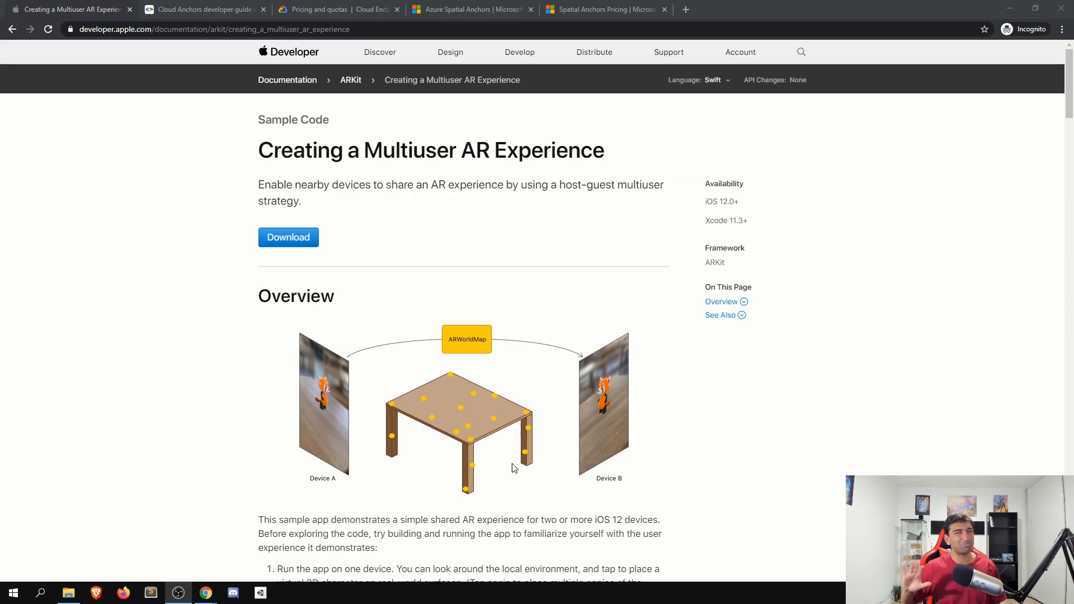
mouse_move(498, 436)
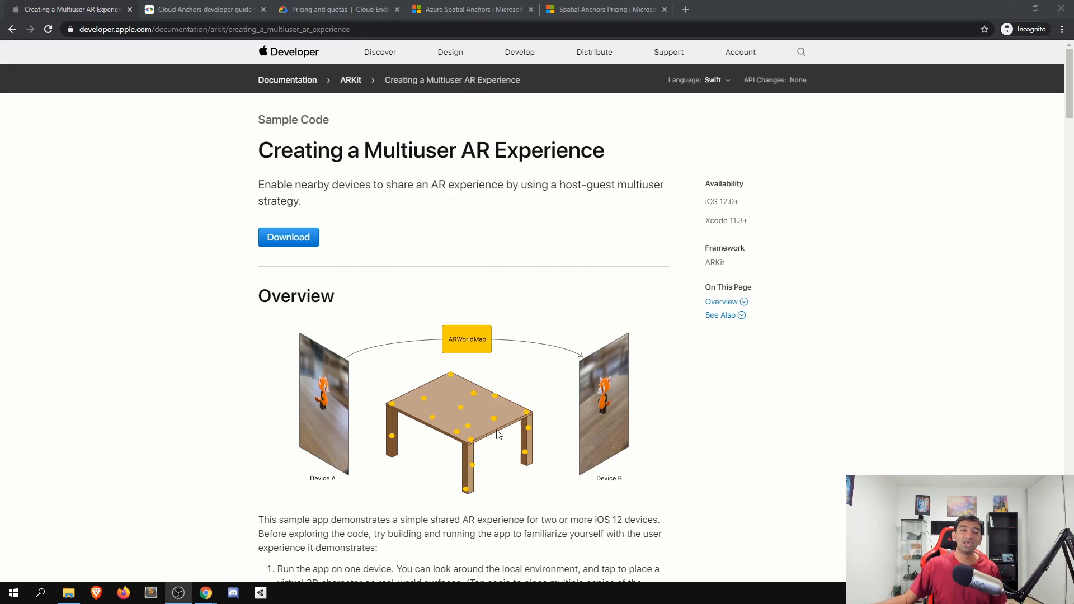
mouse_move(345, 224)
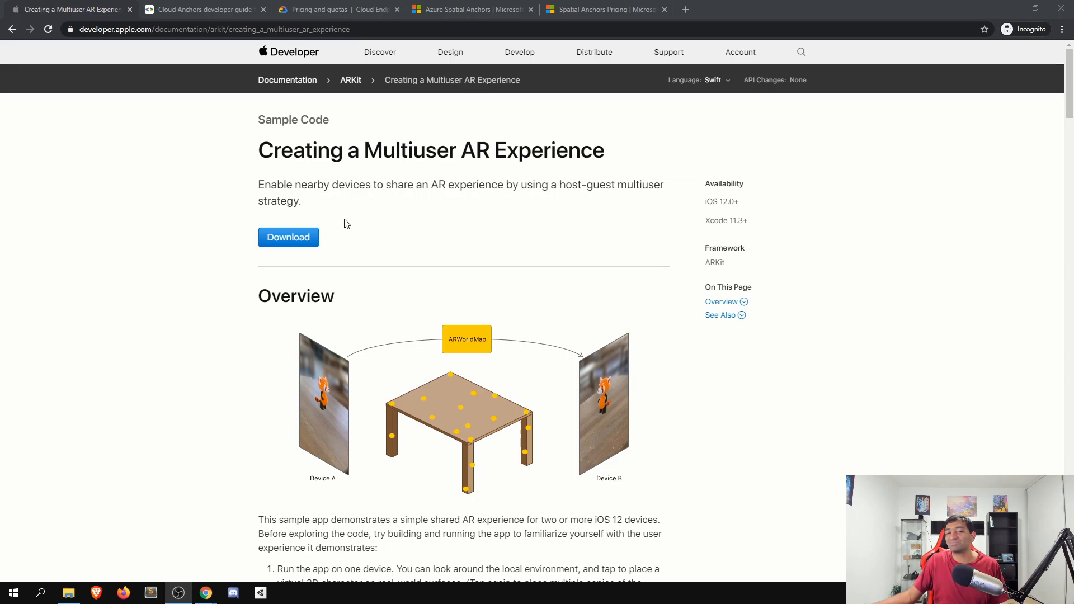
mouse_move(362, 259)
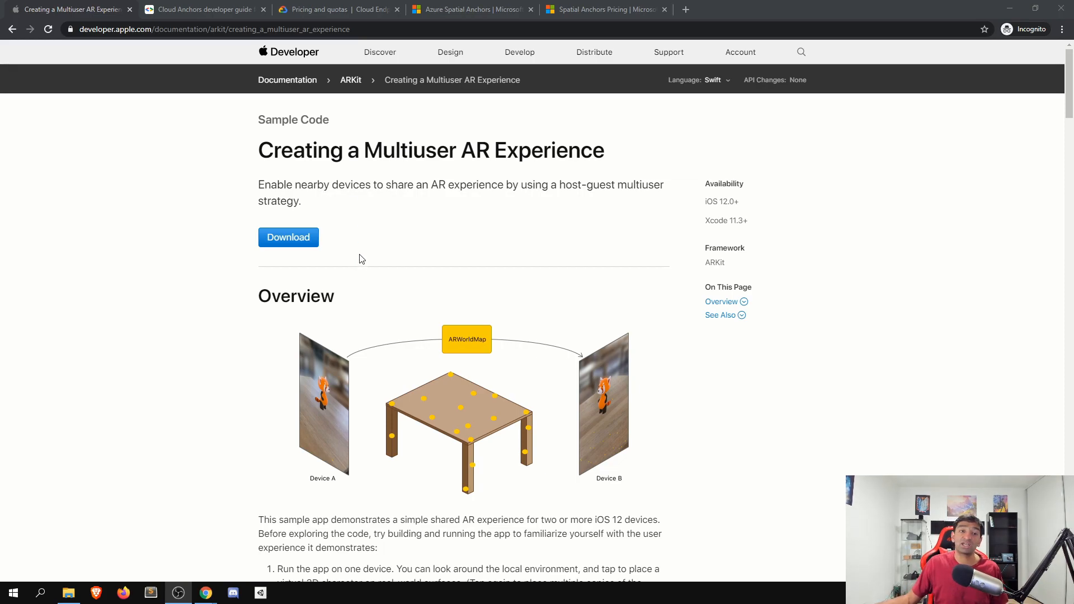
mouse_move(255, 167)
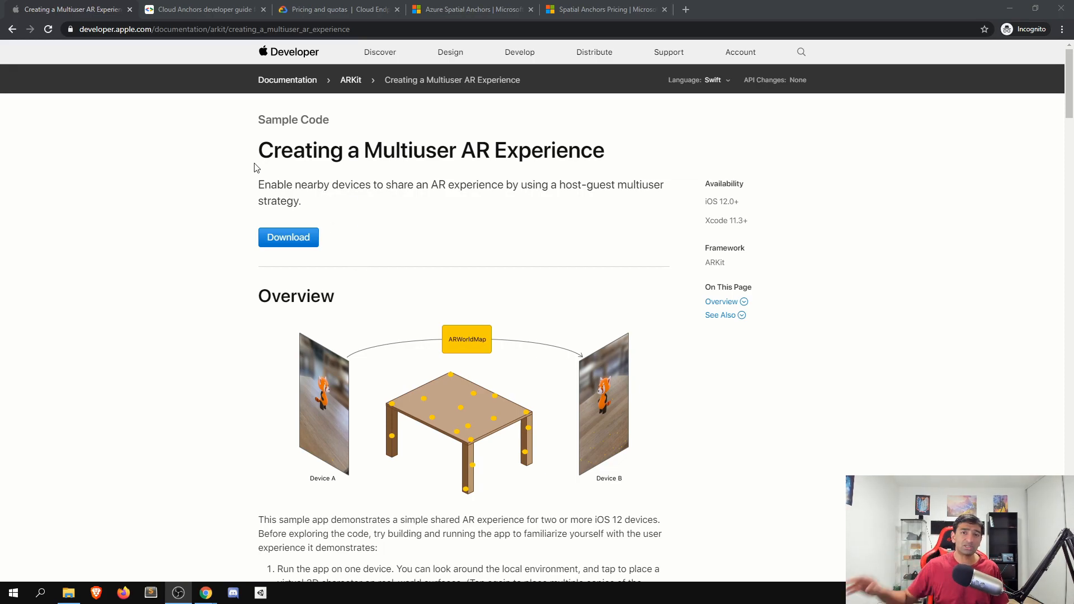
click(203, 9)
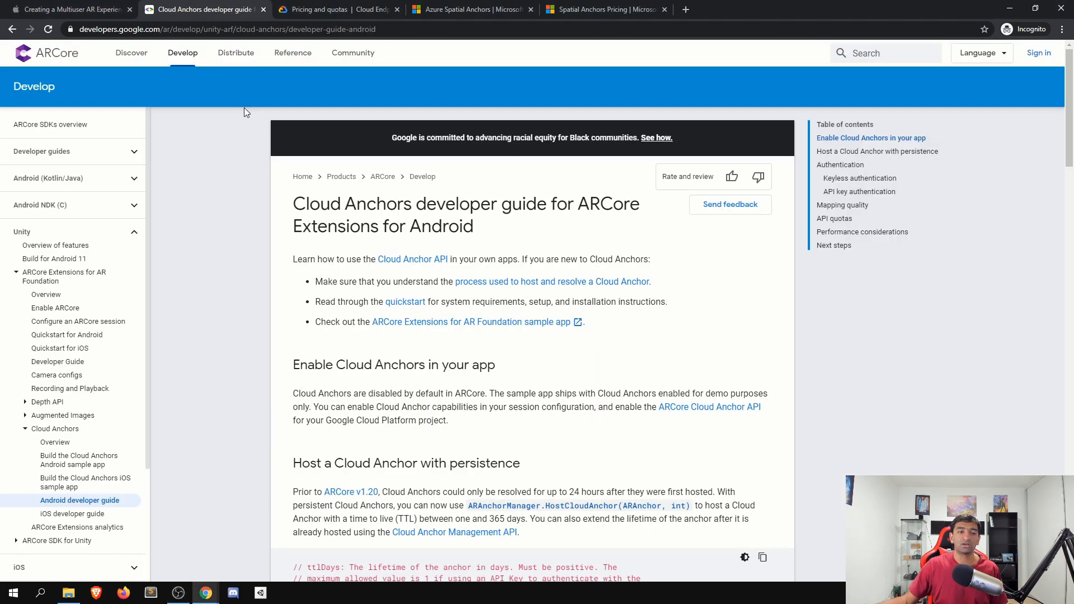
mouse_move(361, 234)
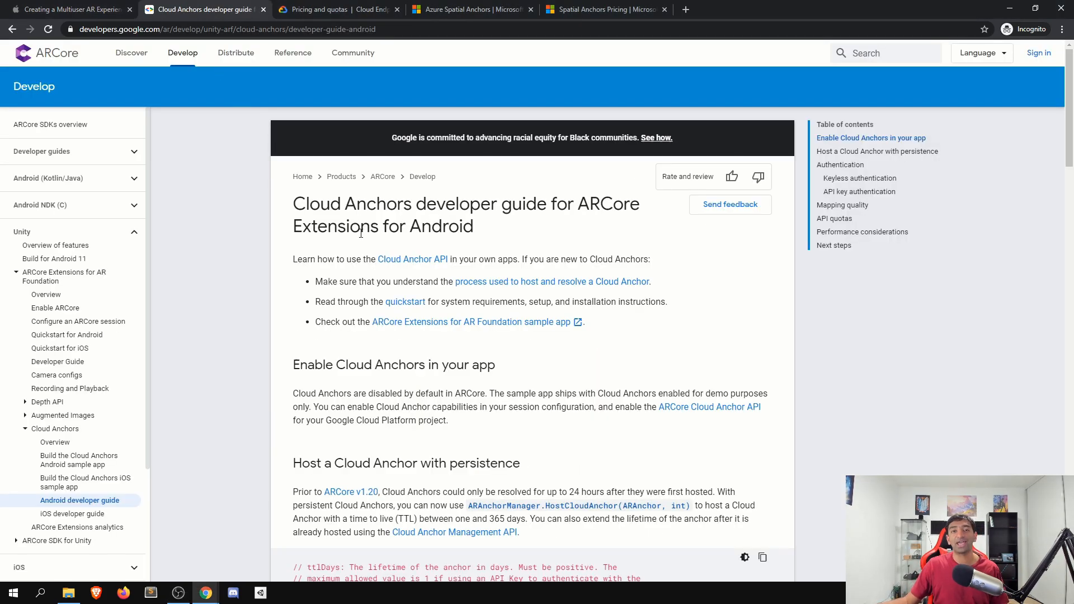
click(470, 9)
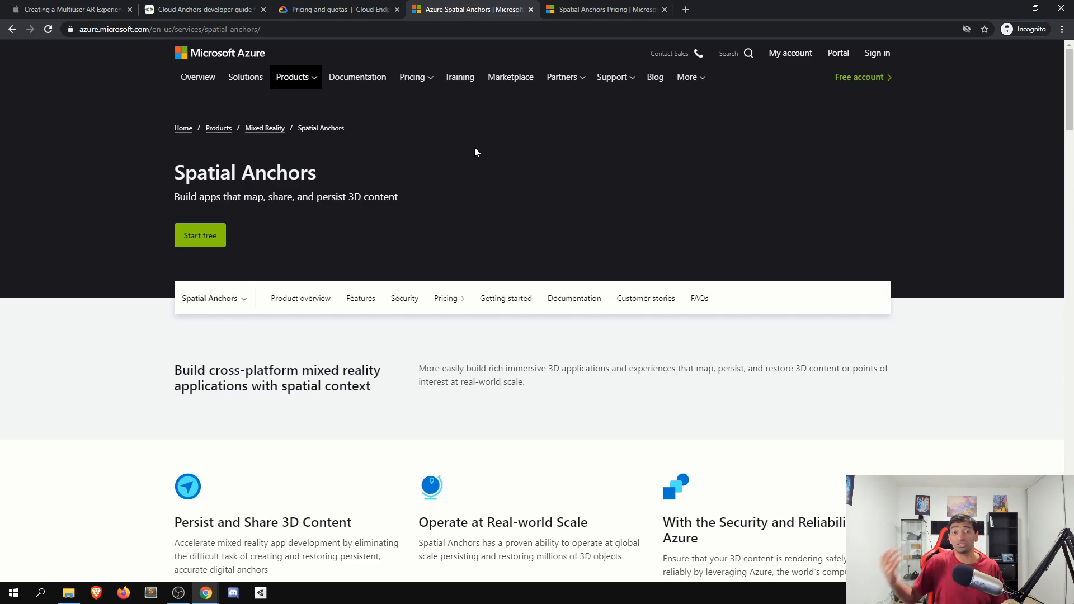
mouse_move(238, 193)
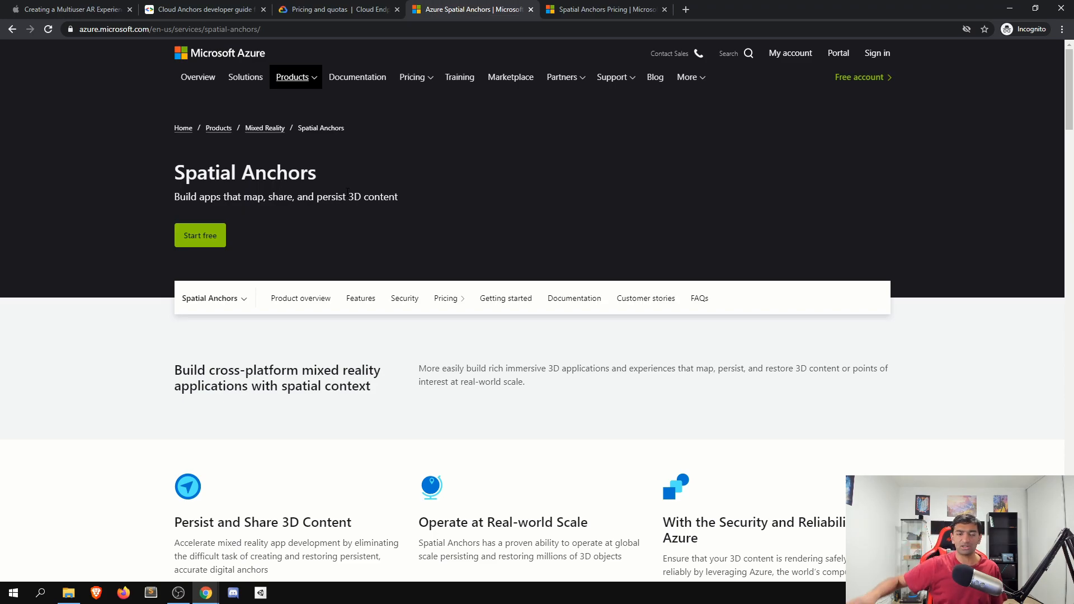
Return to the ARCore documentation and reach the 'Build the Cloud Anchors Android sample app' guide's 'Try out the sample' steps.
click(199, 9)
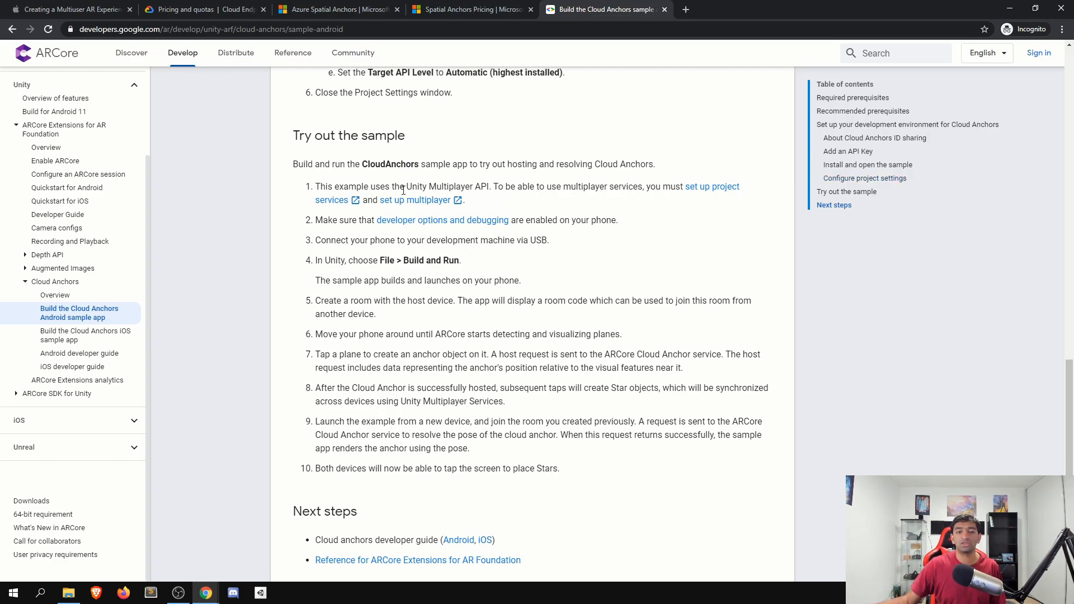
mouse_move(628, 322)
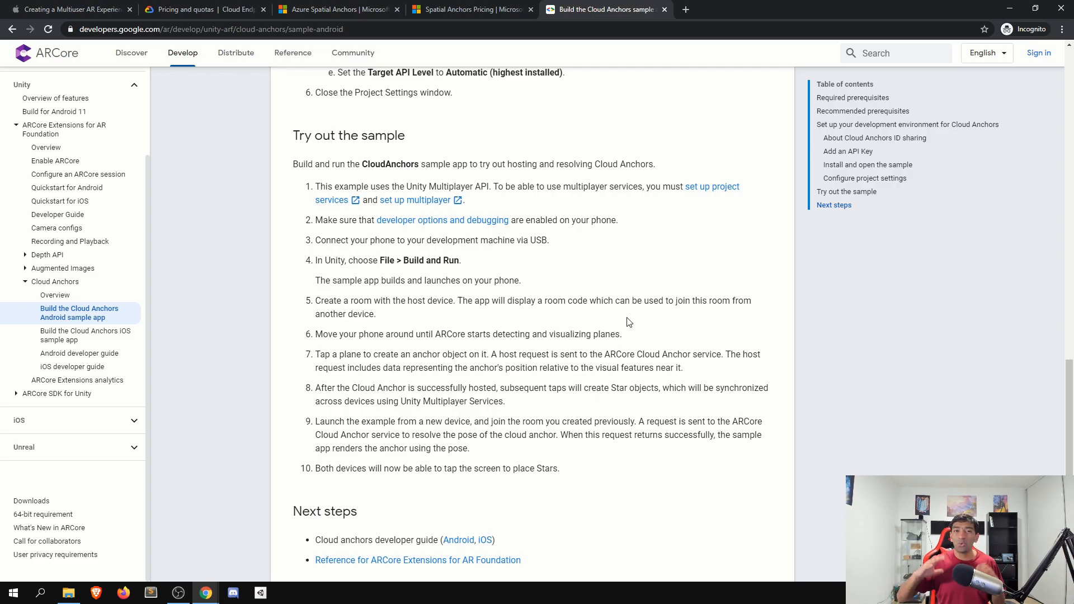
mouse_move(490, 6)
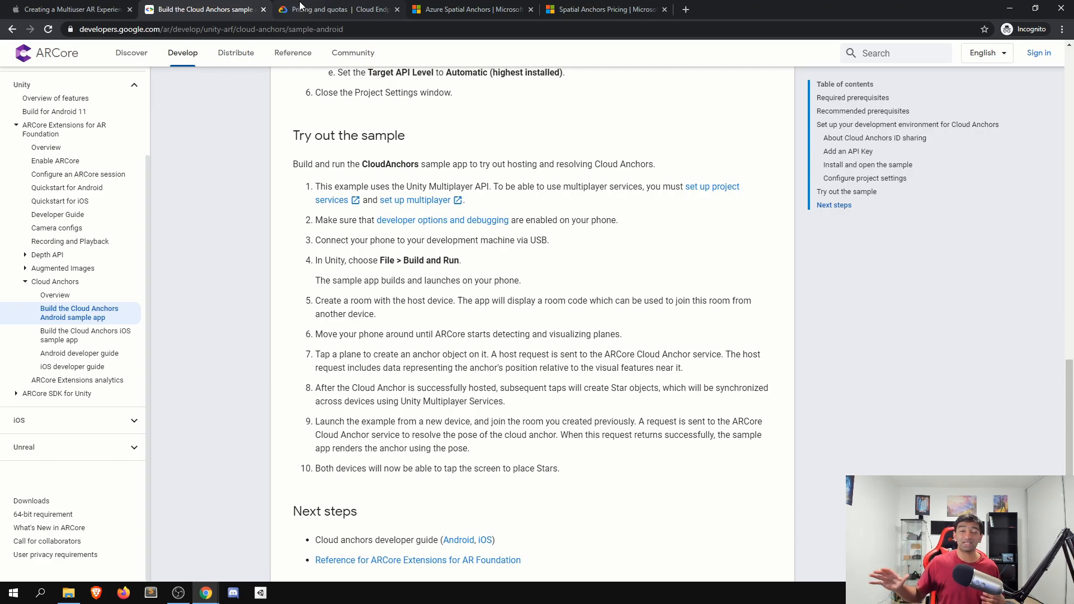
Switch to the Cloud Endpoints 'Pricing and quotas' page showing per-million API call costs.
click(319, 9)
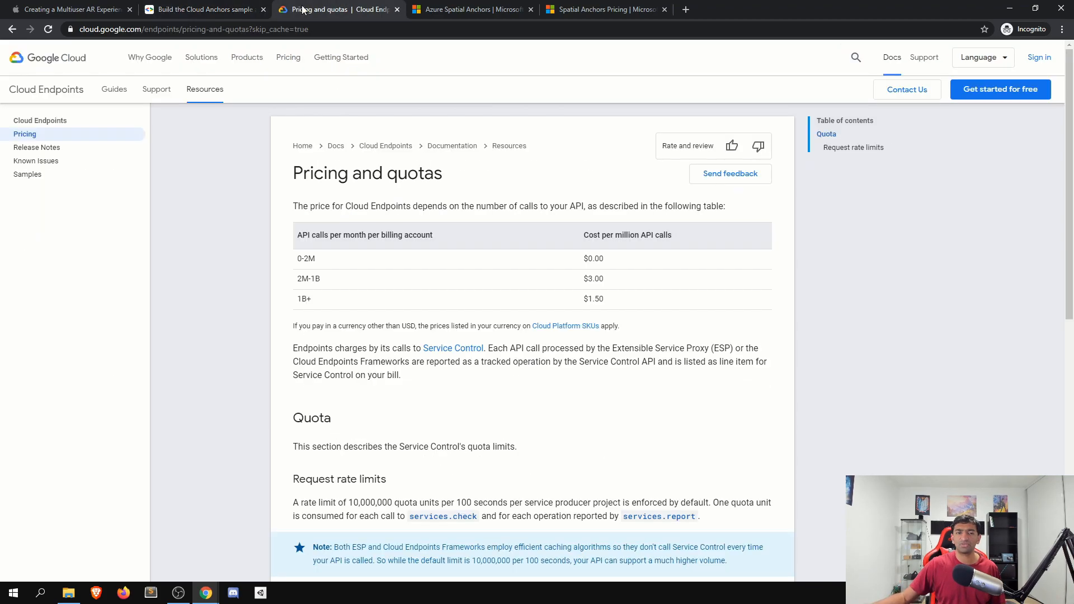
mouse_move(253, 367)
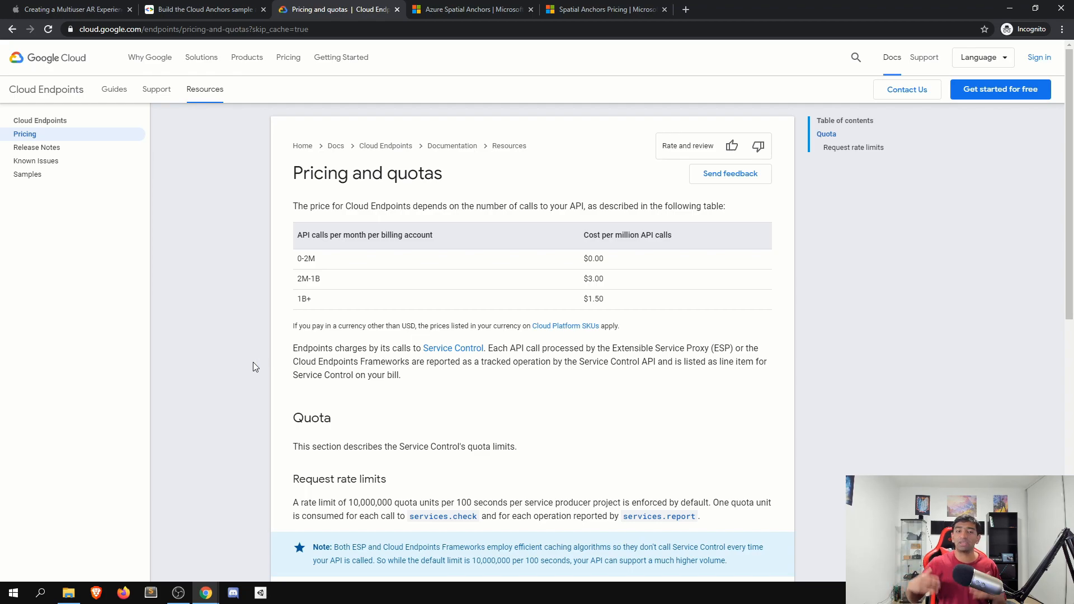
mouse_move(346, 248)
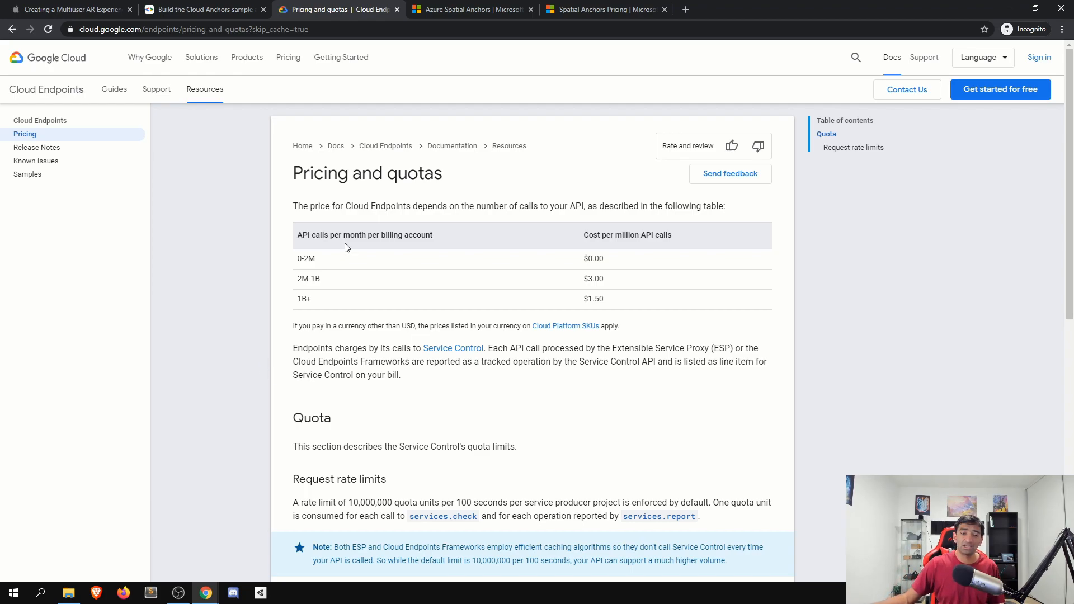
mouse_move(310, 274)
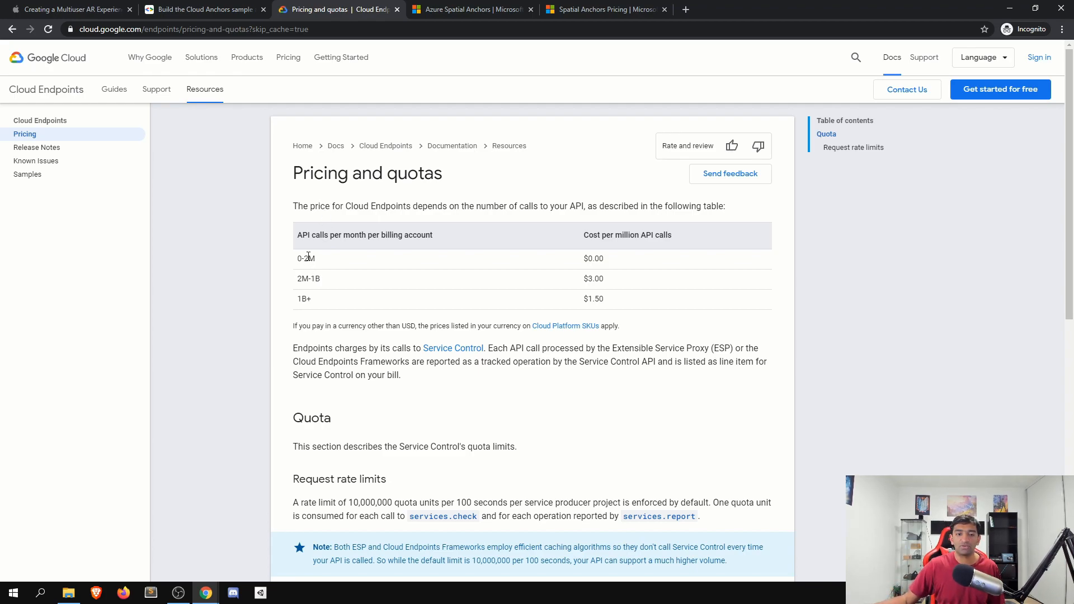
mouse_move(343, 273)
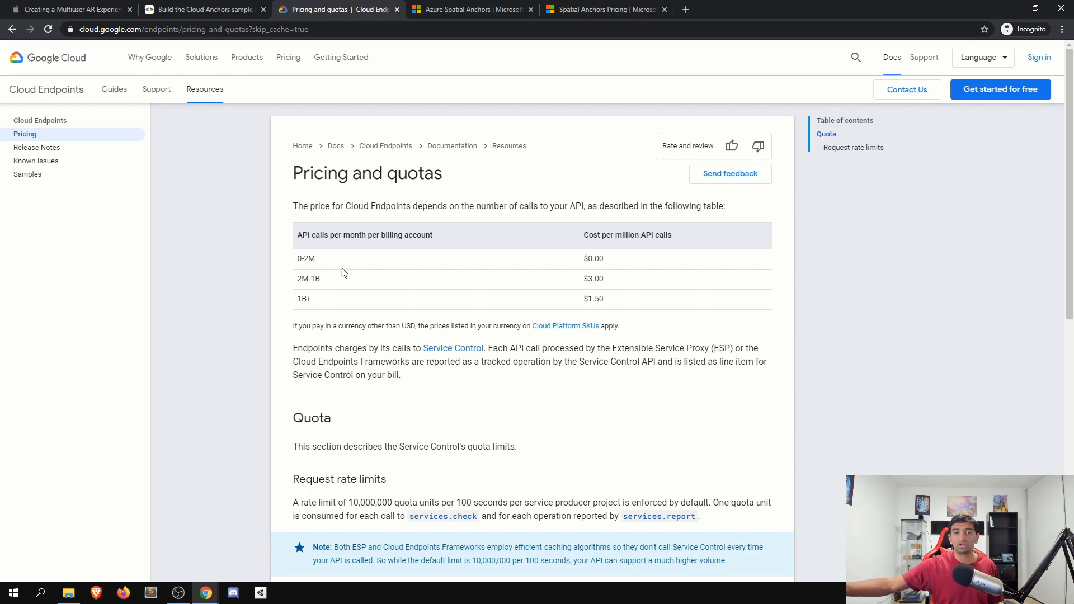
mouse_move(596, 257)
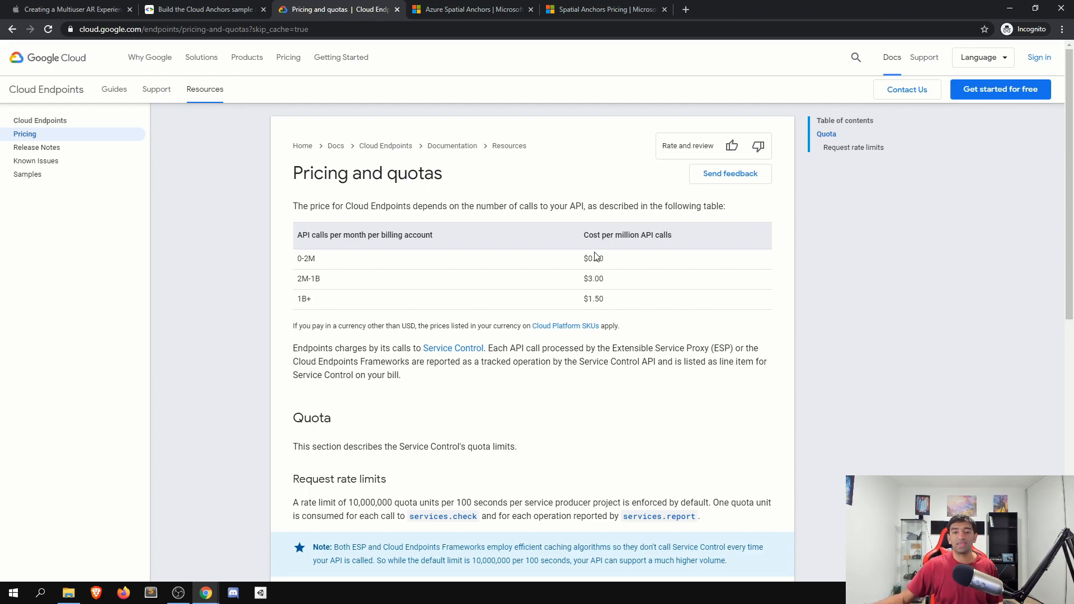
mouse_move(383, 296)
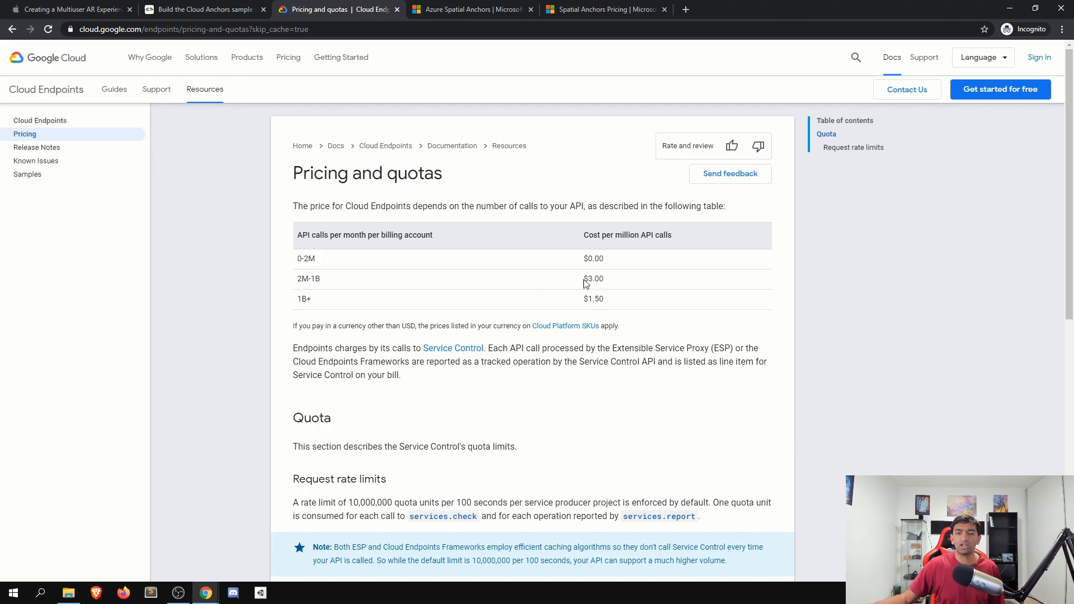
mouse_move(332, 410)
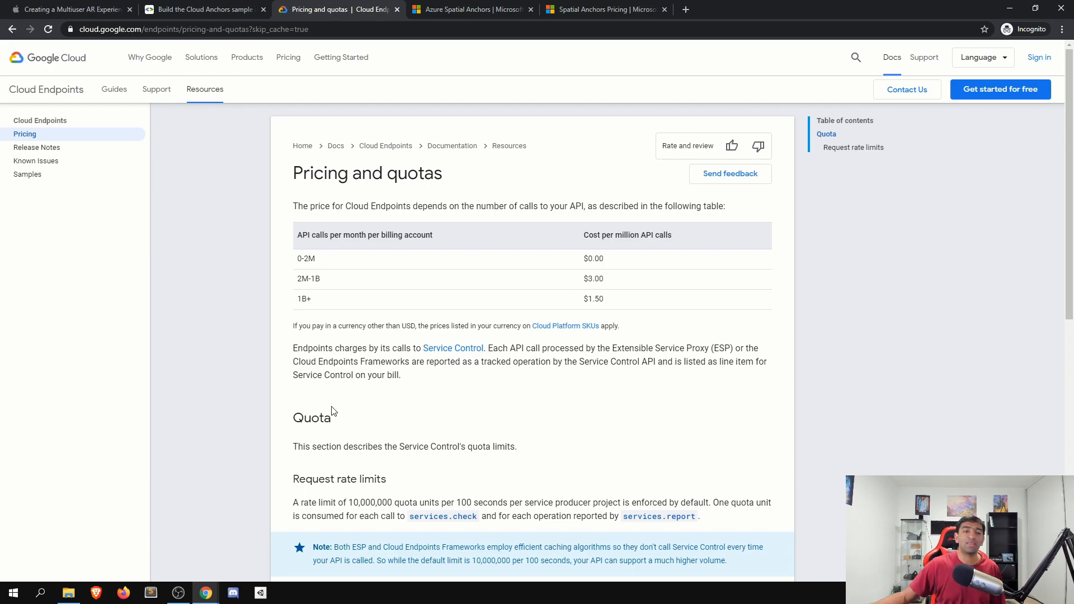
mouse_move(642, 316)
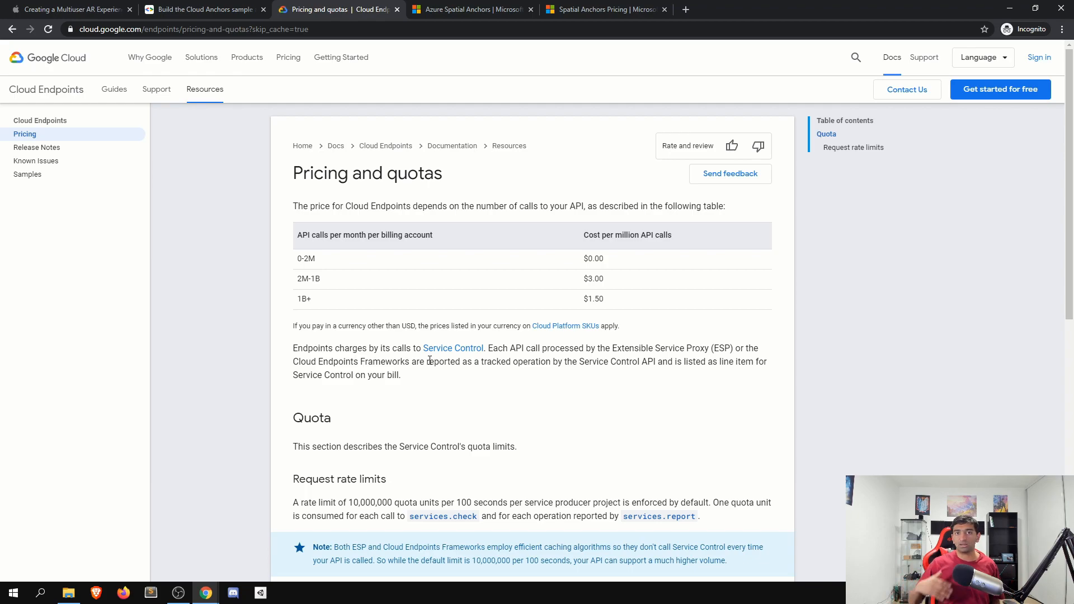
Revisit the Cloud Anchors sample app guide, then switch to the Azure Spatial Anchors product page.
click(204, 9)
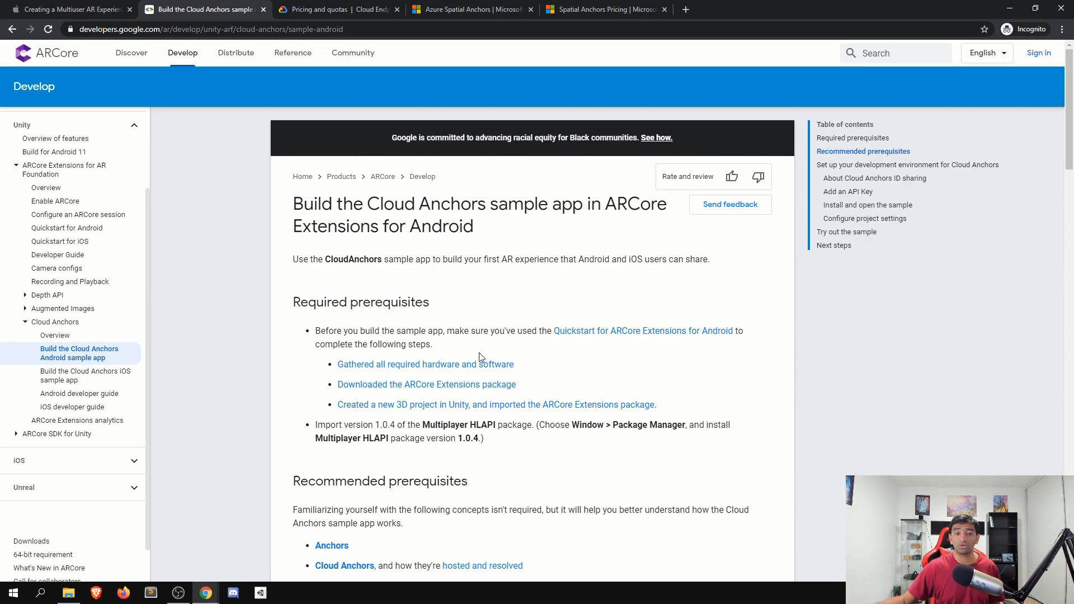
mouse_move(63, 376)
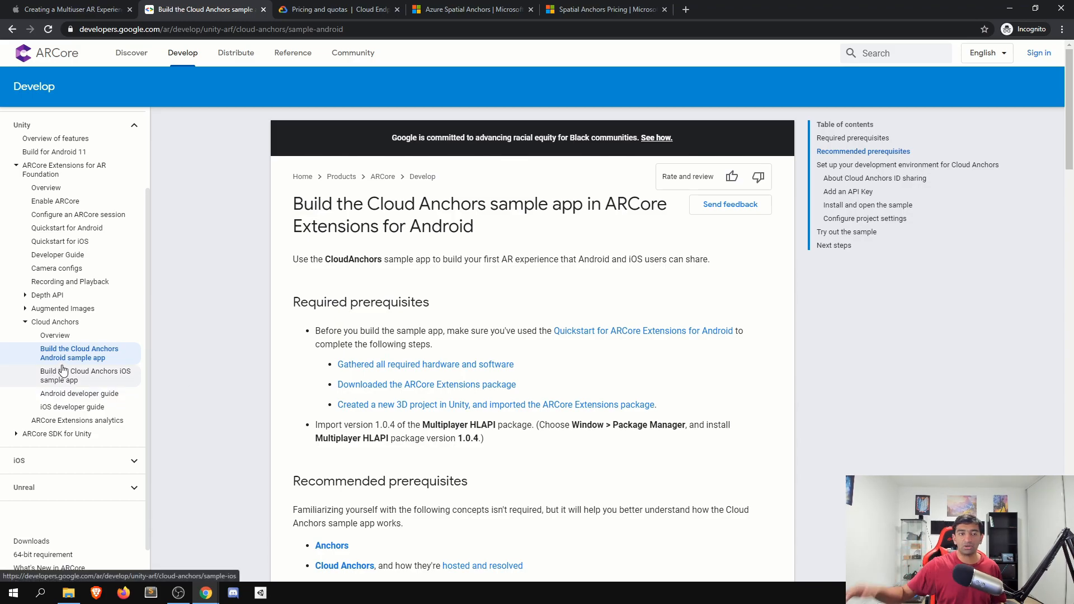
click(471, 9)
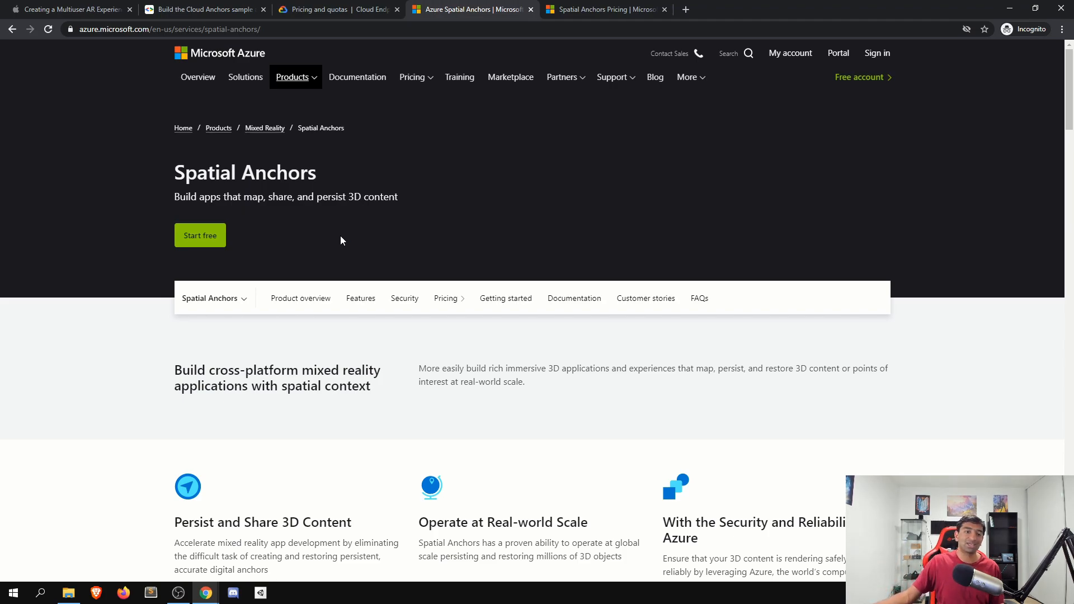
mouse_move(356, 231)
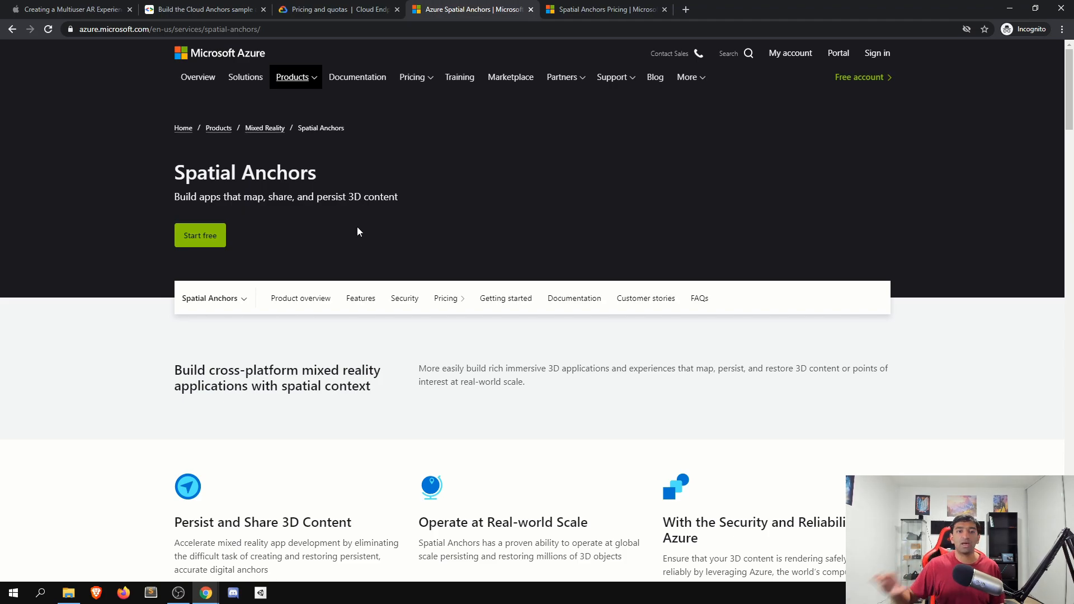
Review the Spatial Anchors pricing table, highlighting MONTH and ALR in the price heading, then return to Cloud Endpoints pricing.
click(603, 9)
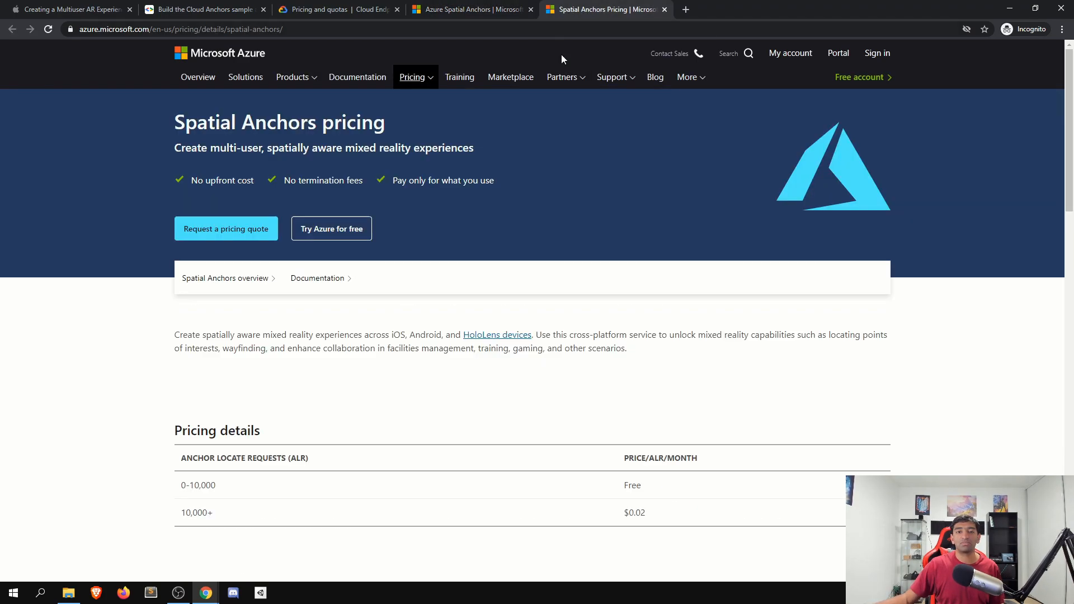
mouse_move(562, 181)
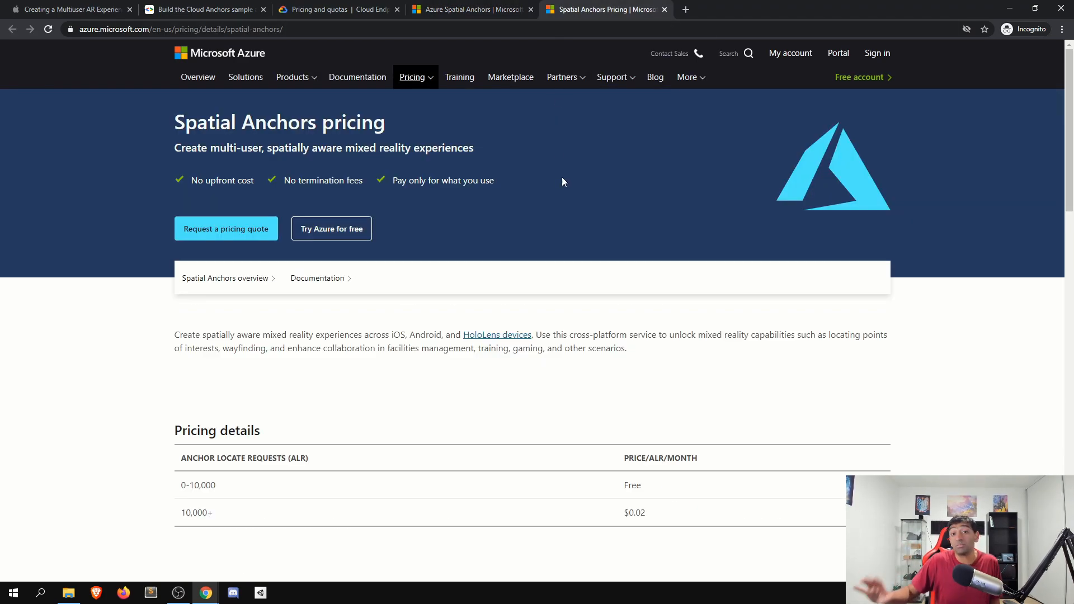
scroll(down, 3)
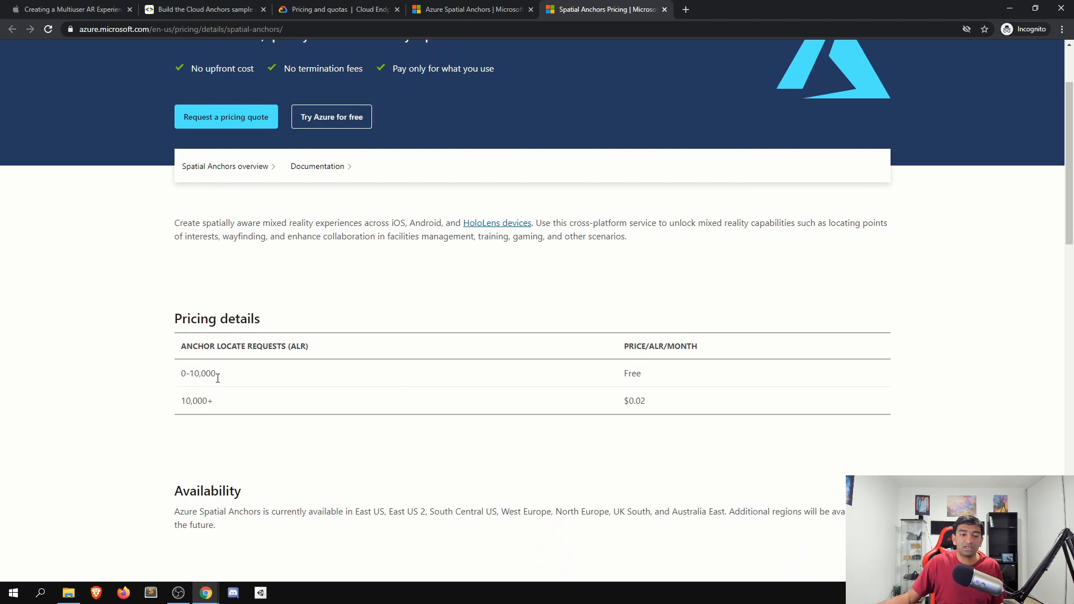
mouse_move(347, 349)
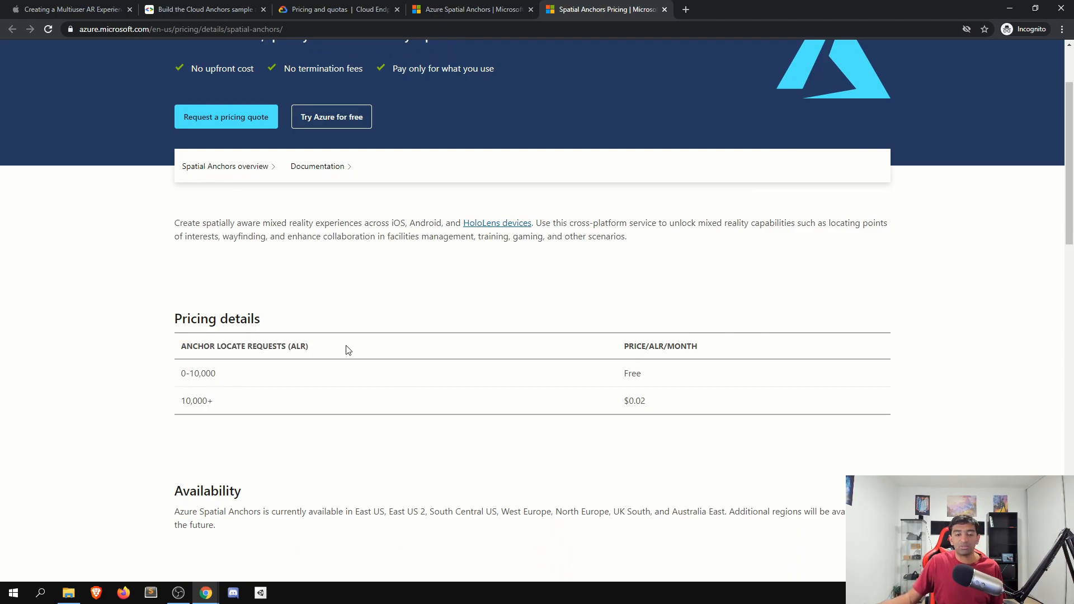
mouse_move(355, 355)
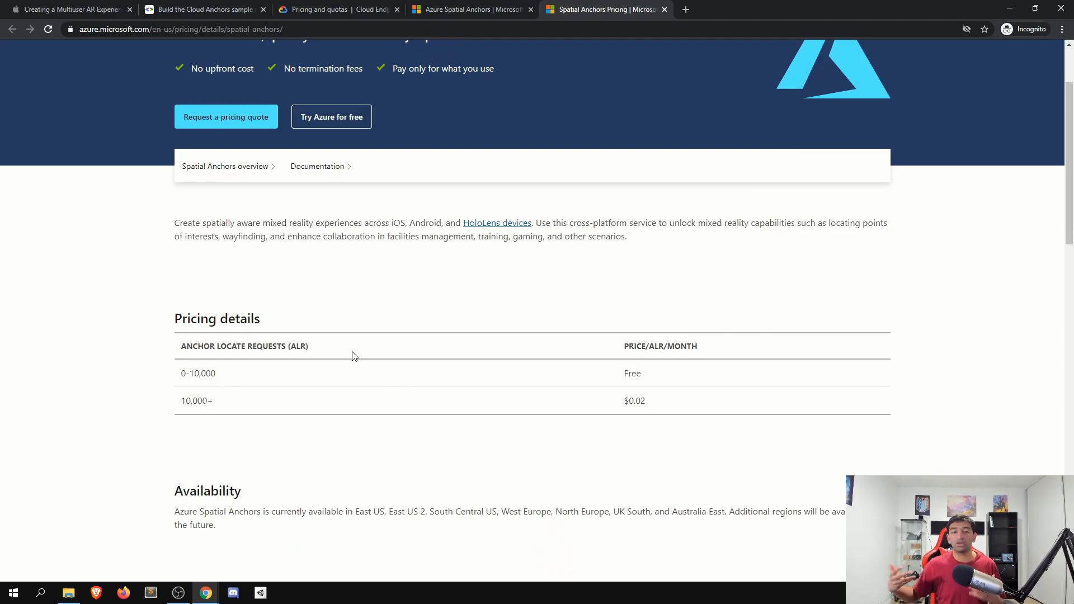
double_click(204, 373)
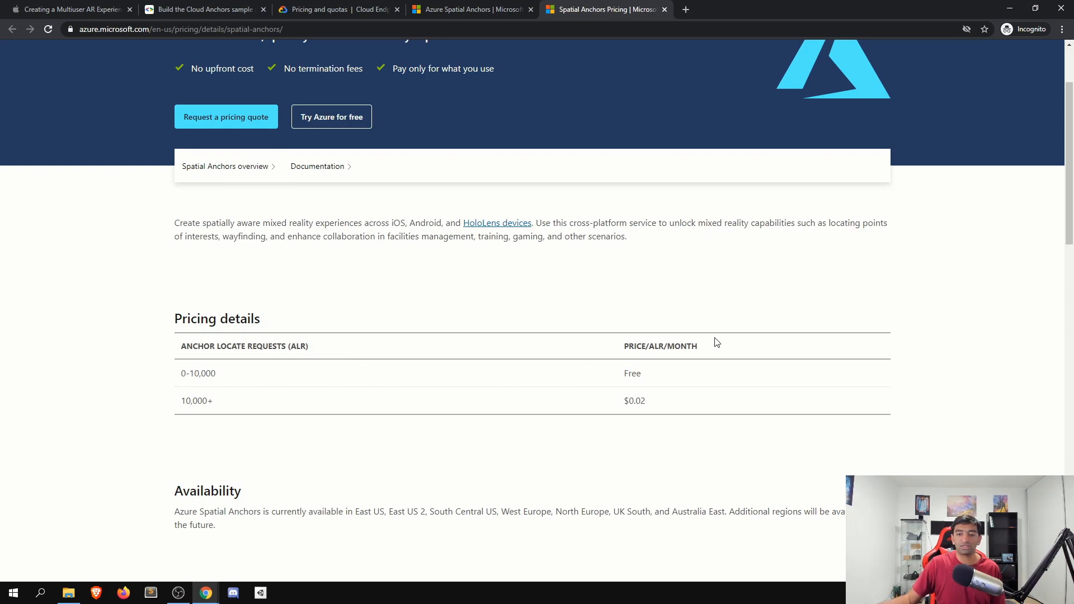
double_click(681, 346)
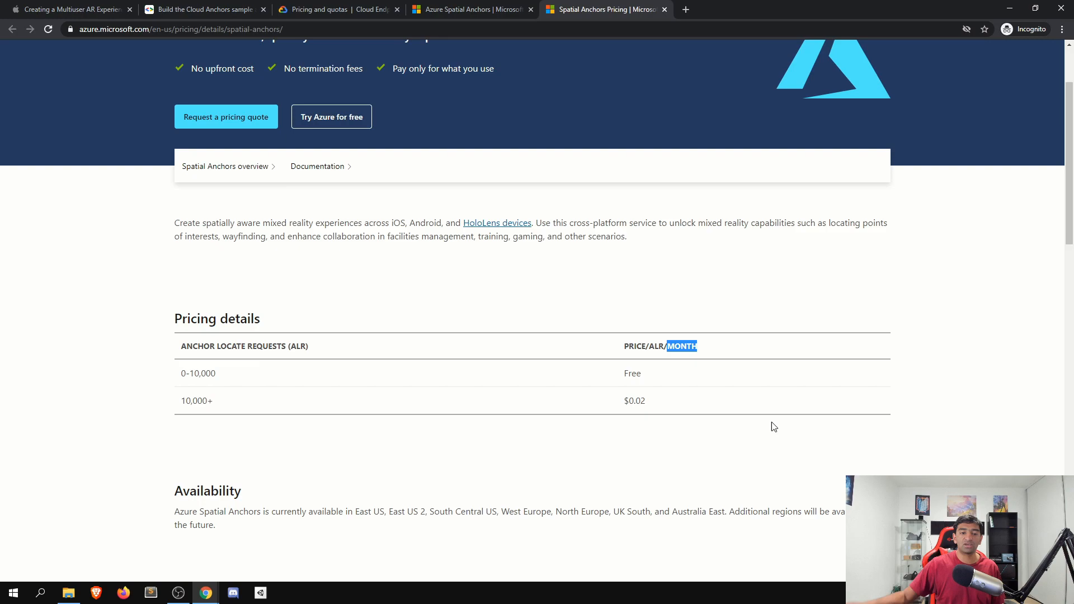
double_click(633, 401)
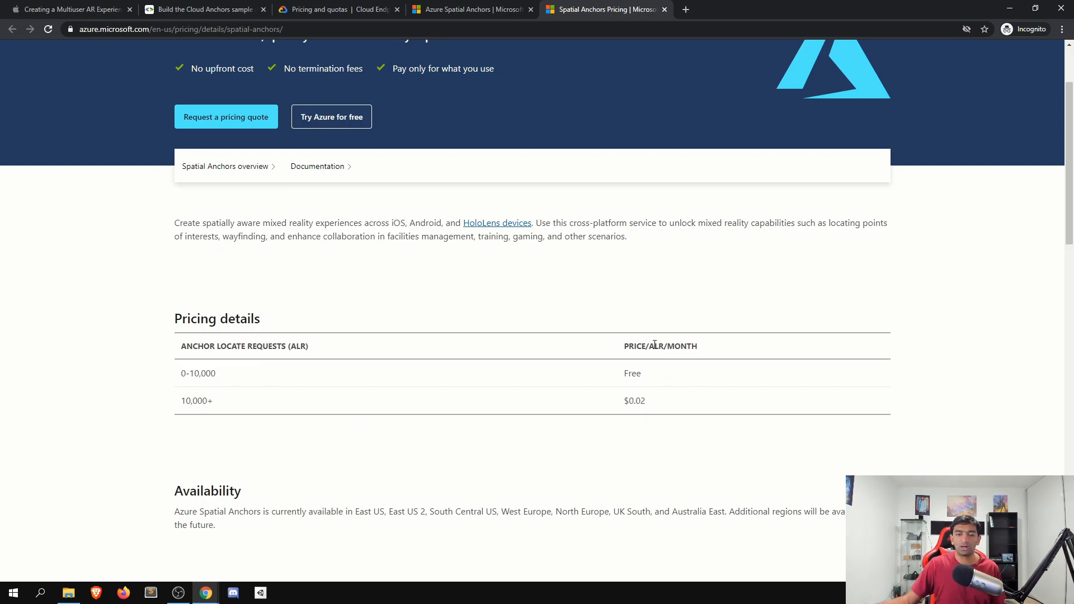
mouse_move(664, 379)
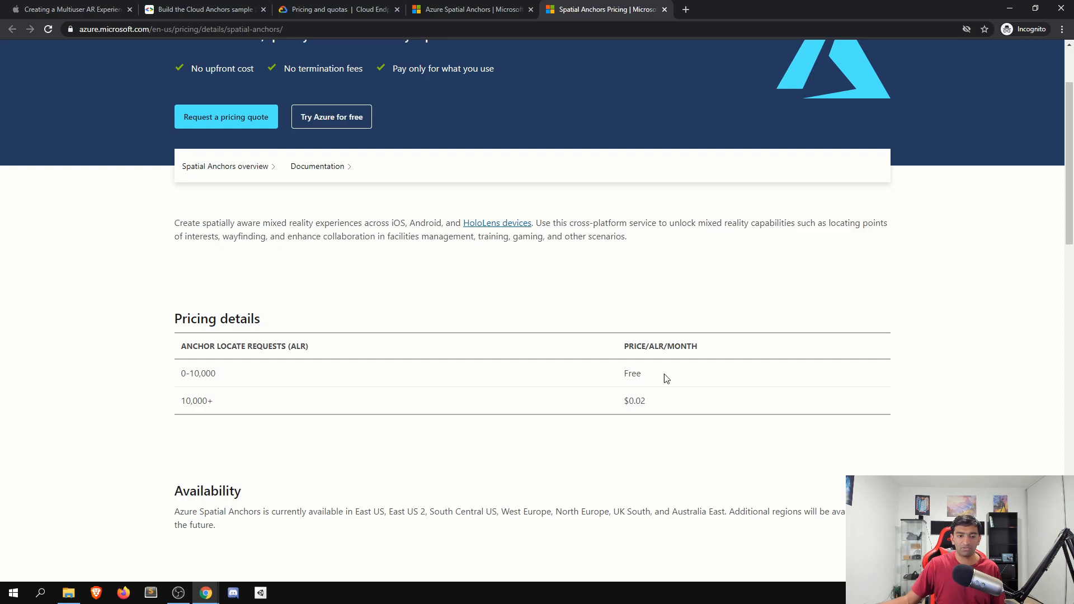
mouse_move(653, 349)
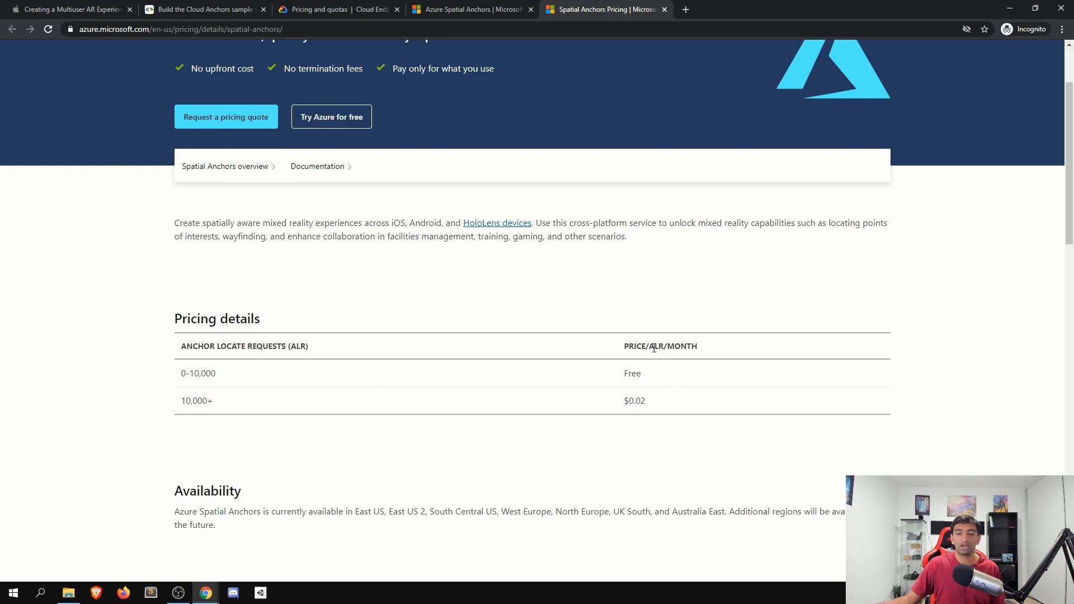
double_click(655, 346)
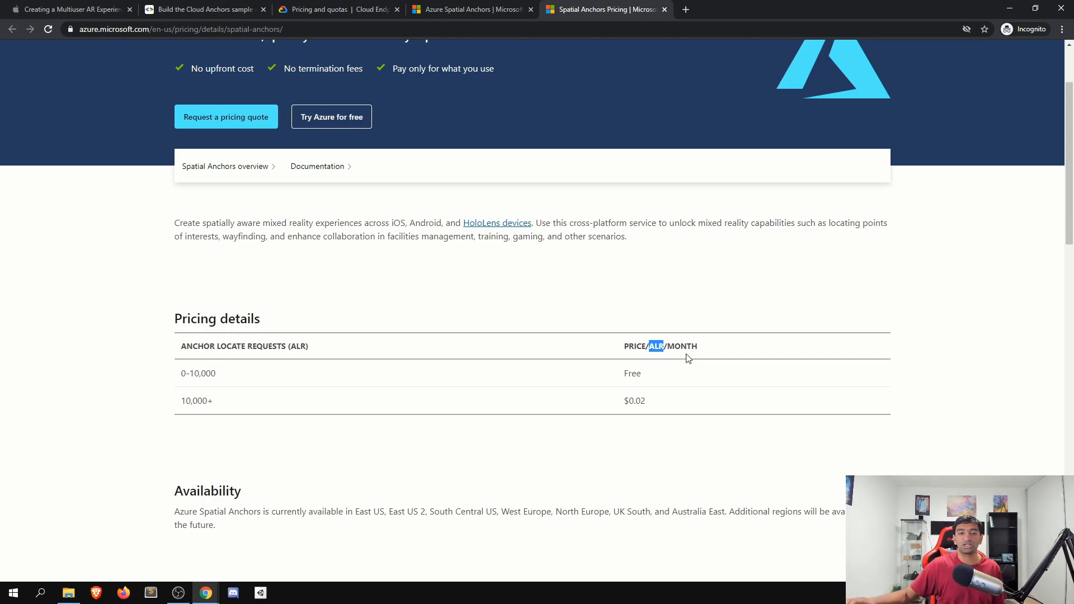
mouse_move(580, 93)
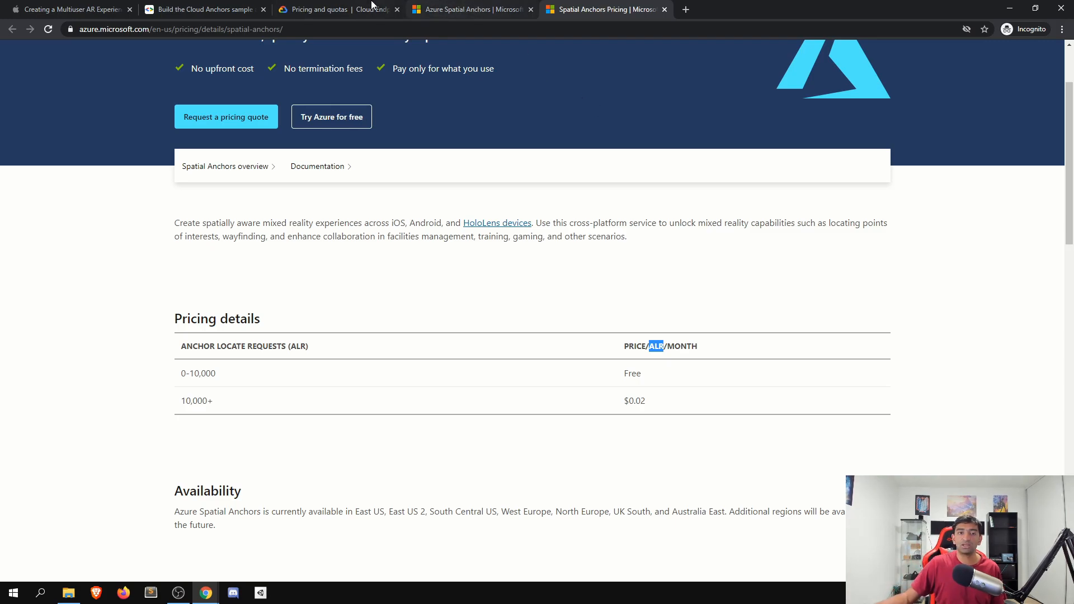
click(316, 9)
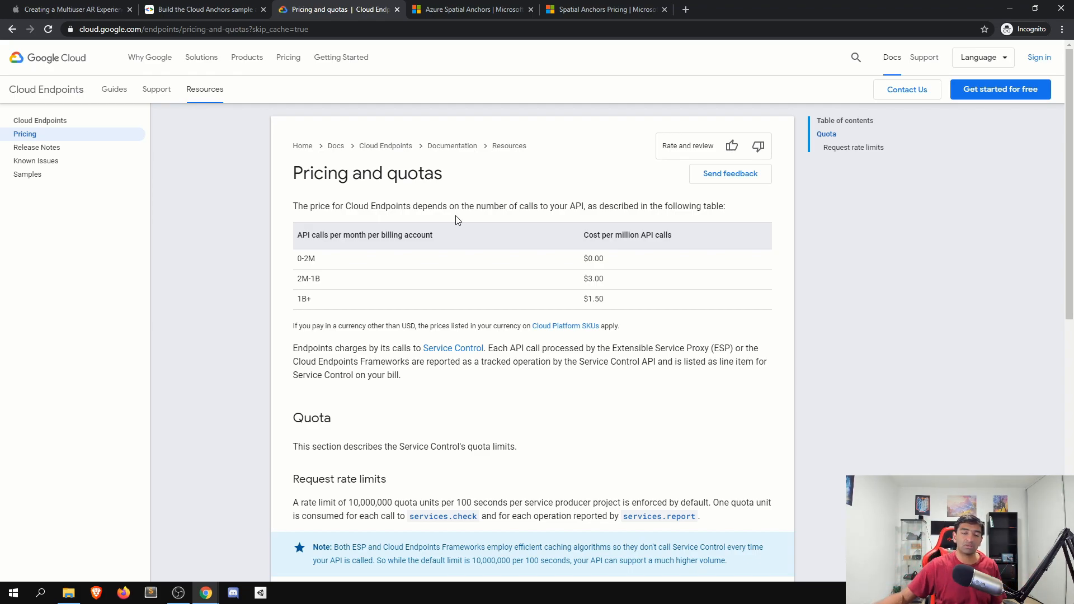
mouse_move(620, 302)
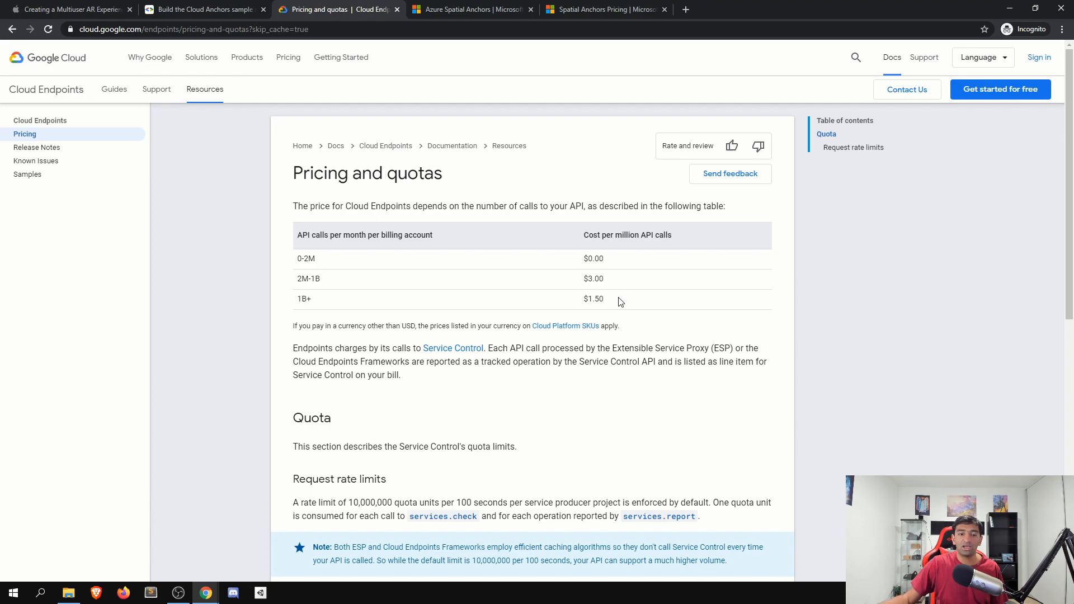
Highlight a Cloud Endpoints API call price, then return to the Azure Spatial Anchors overview.
double_click(597, 299)
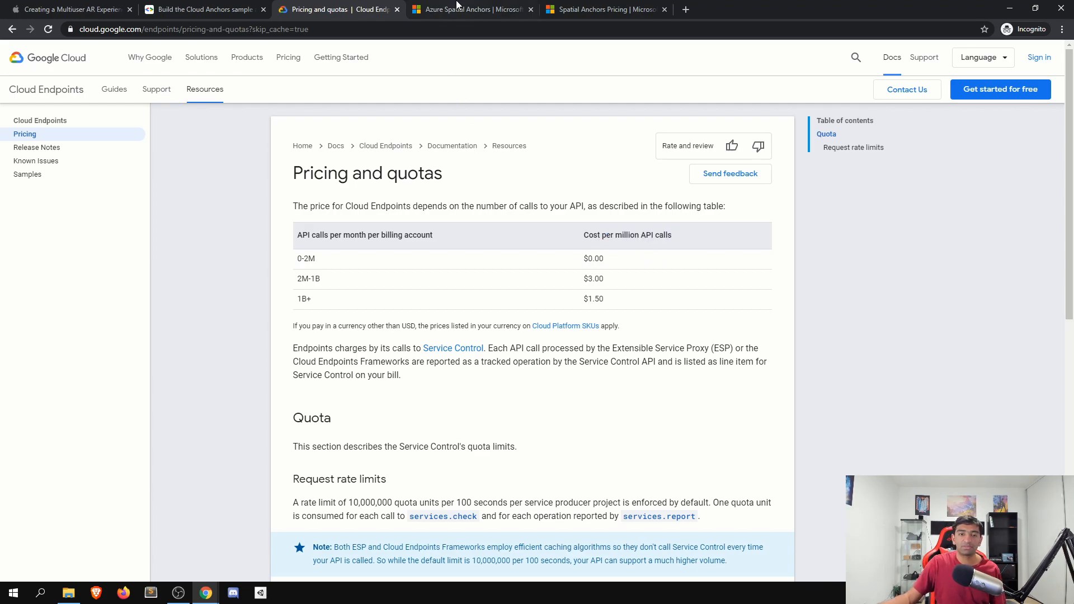
click(469, 9)
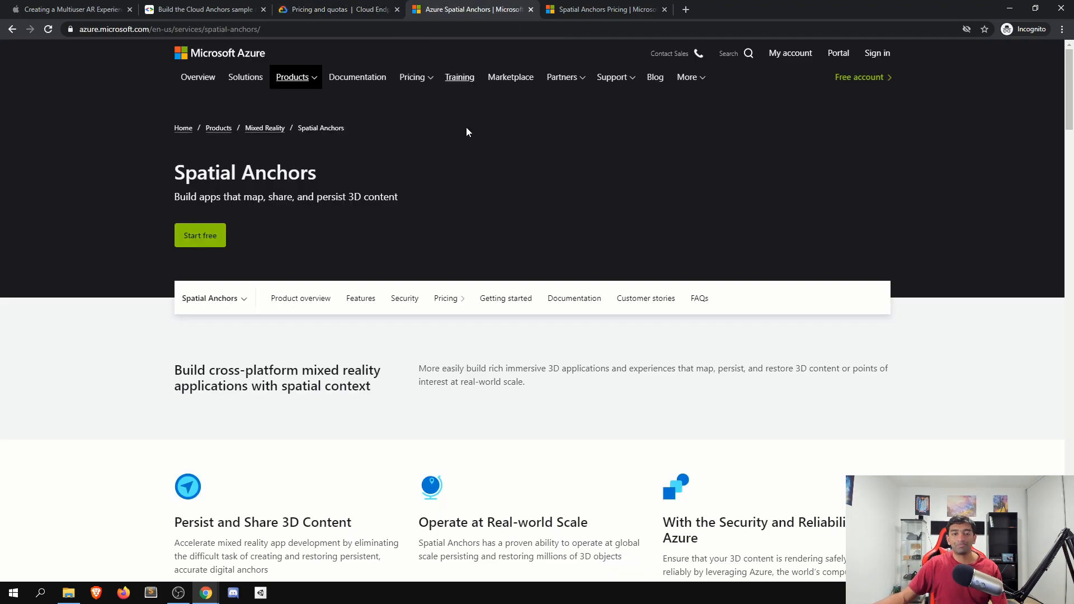
mouse_move(446, 203)
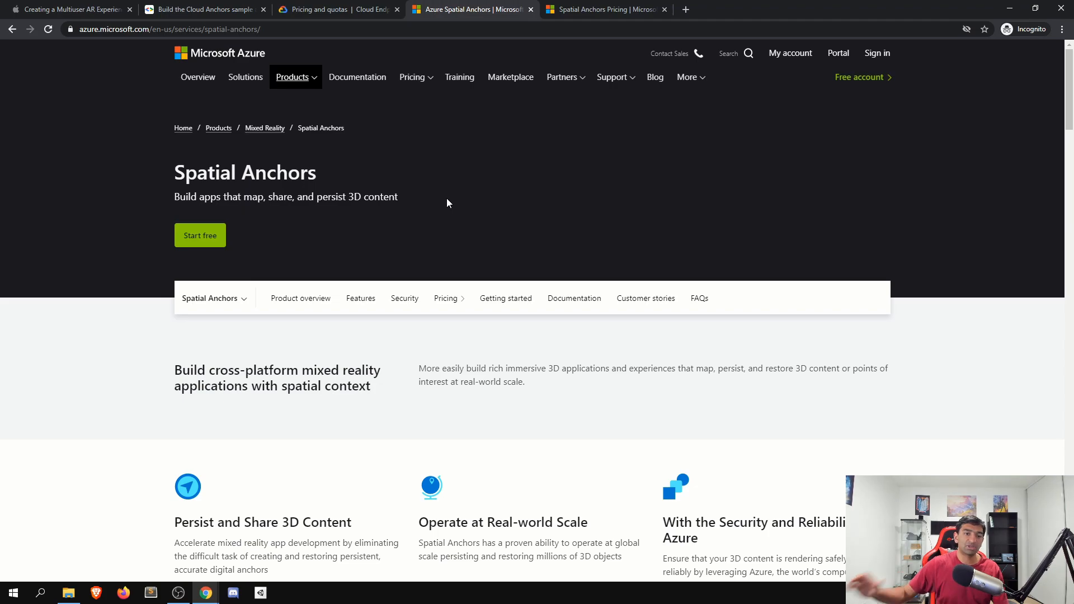
Scroll the Spatial Anchors overview and open the 'Create & locate anchors in Unity' docs guide.
scroll(down, 3)
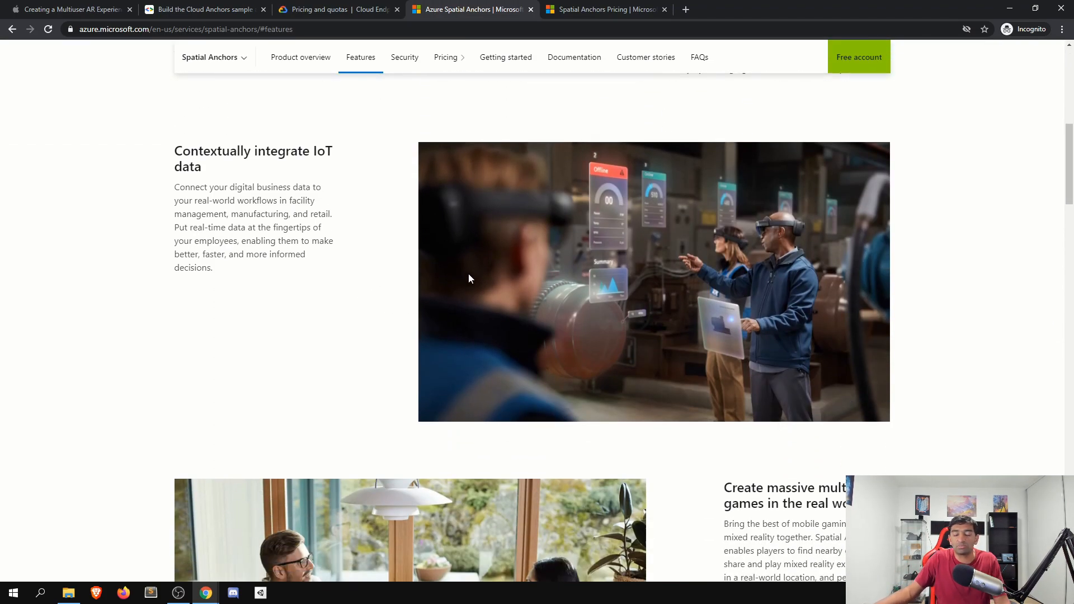
scroll(down, 3)
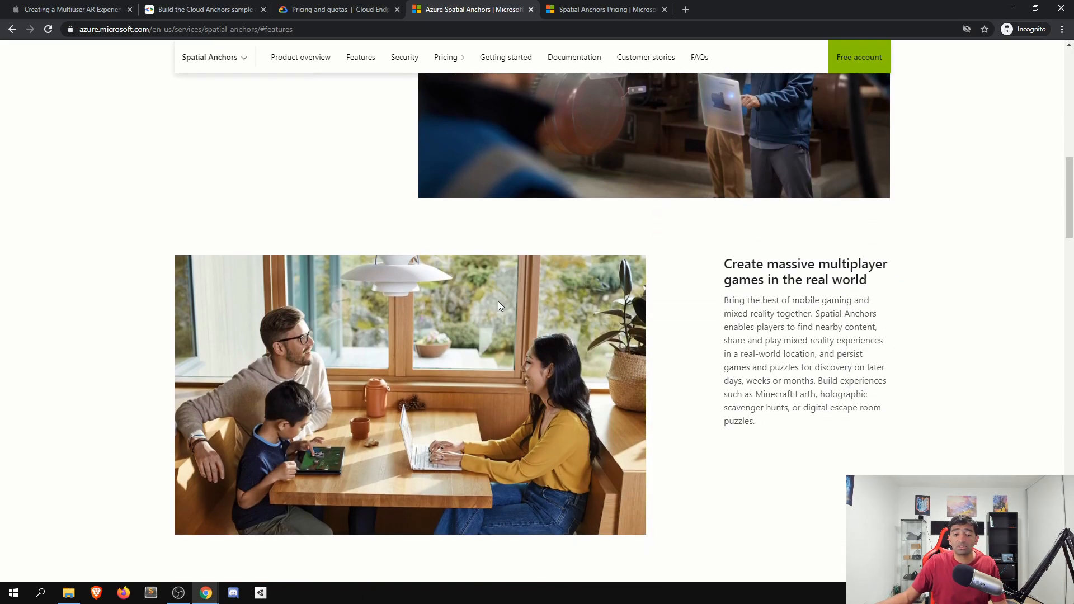
scroll(down, 3)
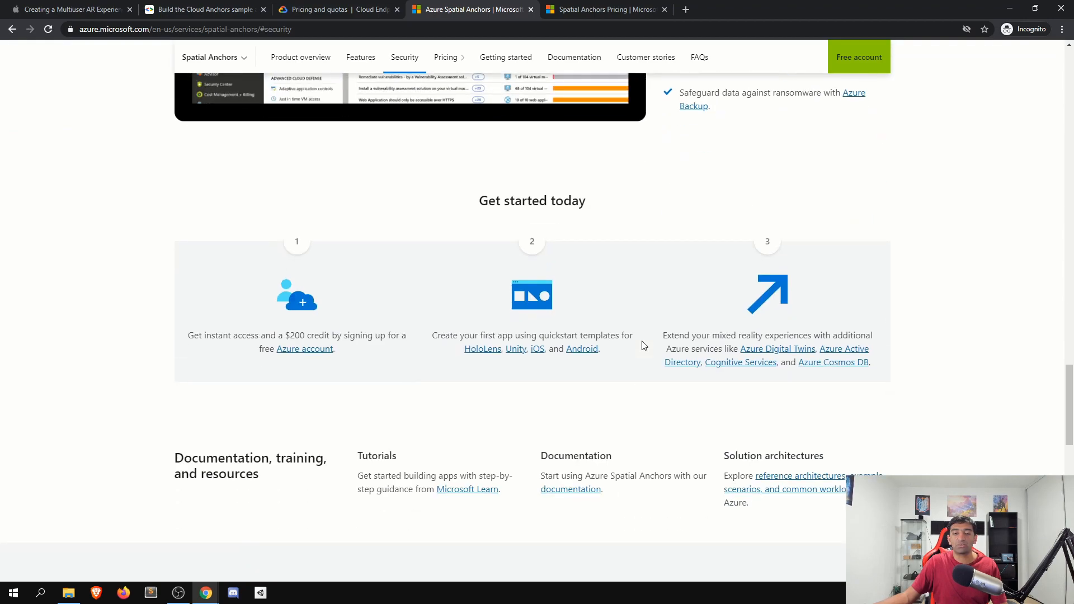
mouse_move(484, 358)
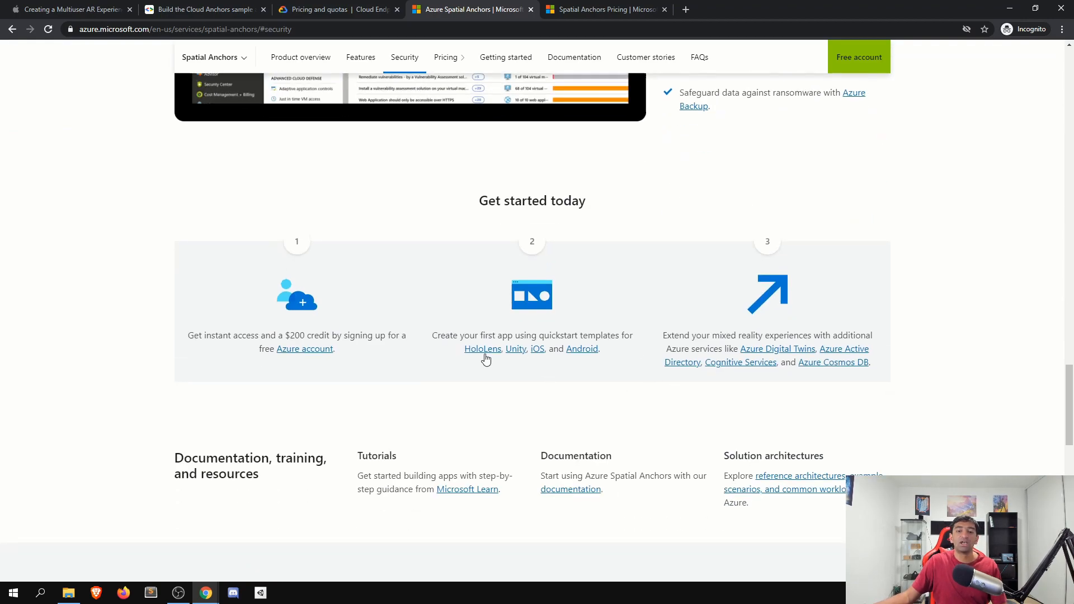
mouse_move(535, 375)
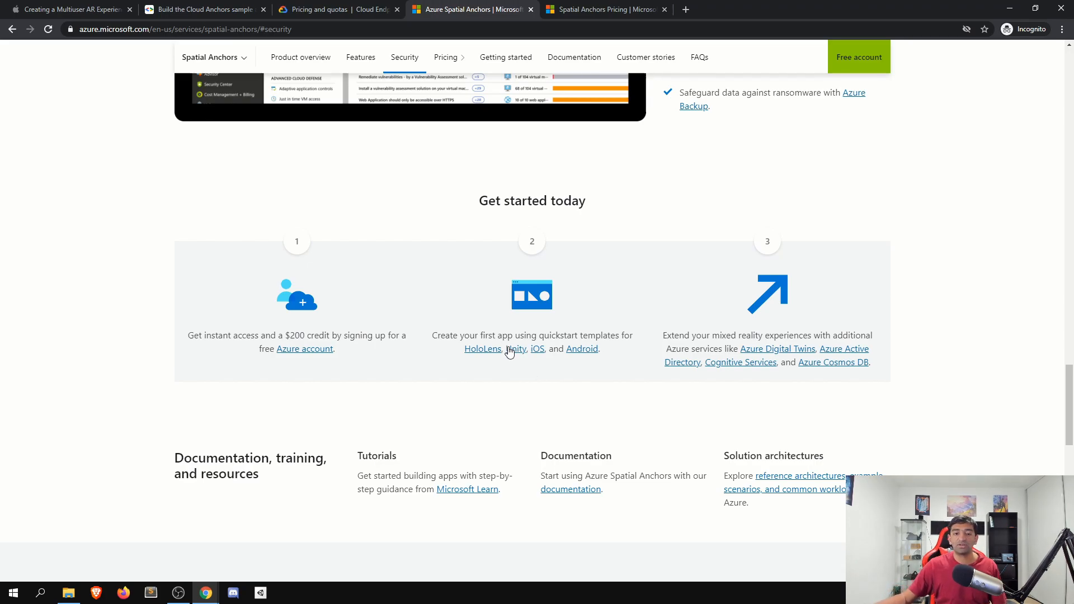
click(515, 349)
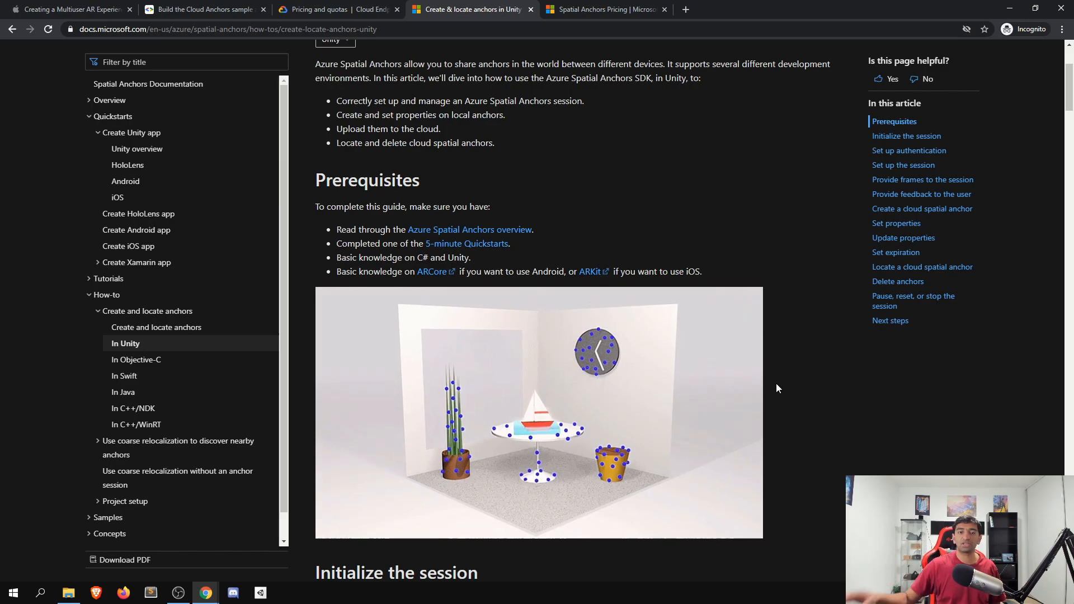
Review Azure Spatial Anchors locate-request pricing, then switch back to Cloud Endpoints pricing and quotas.
click(603, 8)
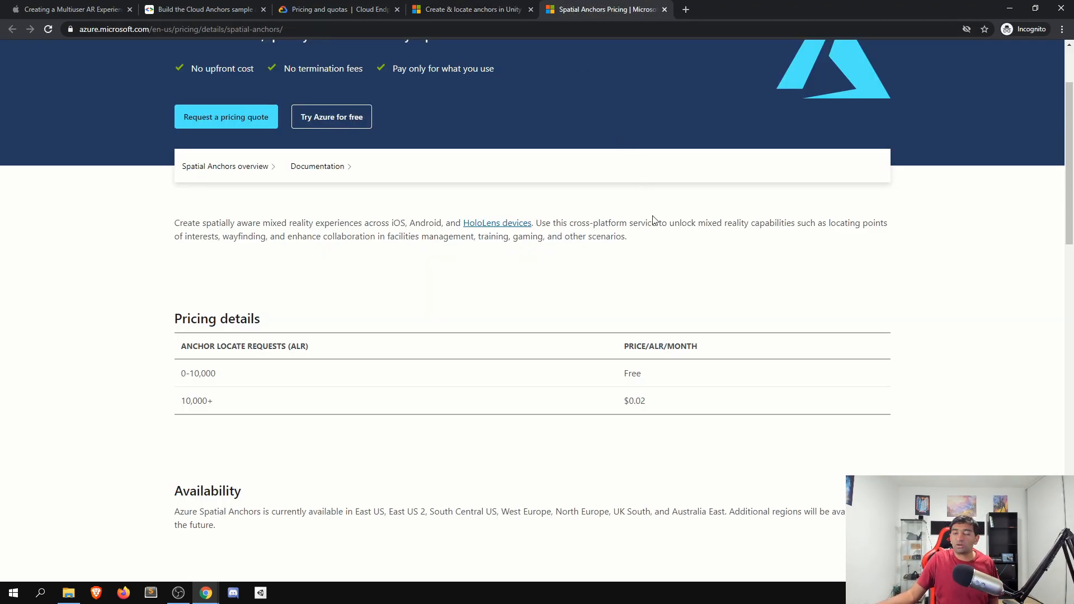
mouse_move(628, 261)
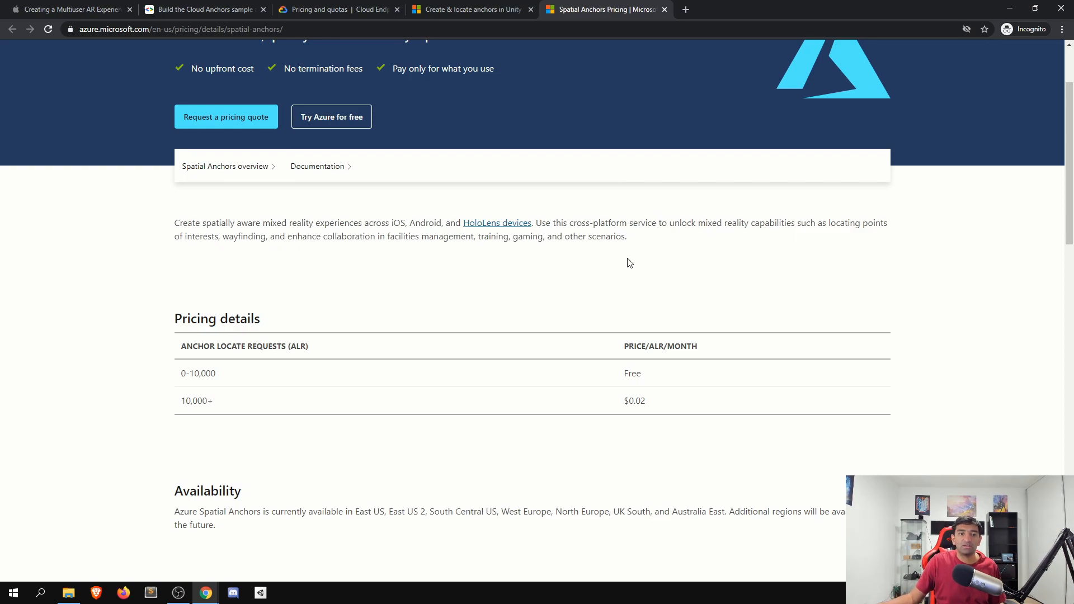
mouse_move(612, 223)
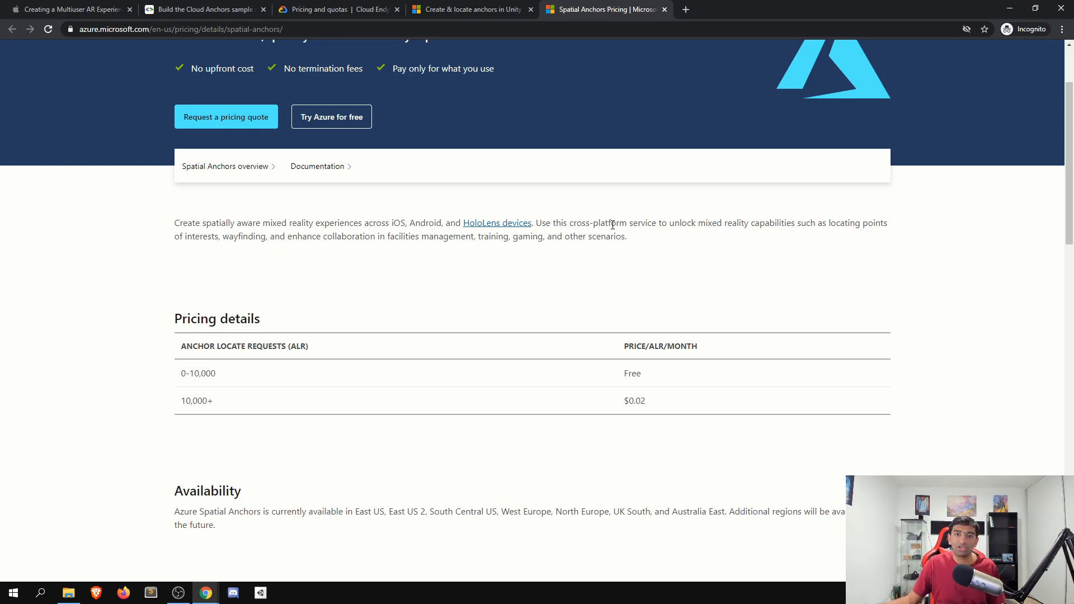
mouse_move(586, 310)
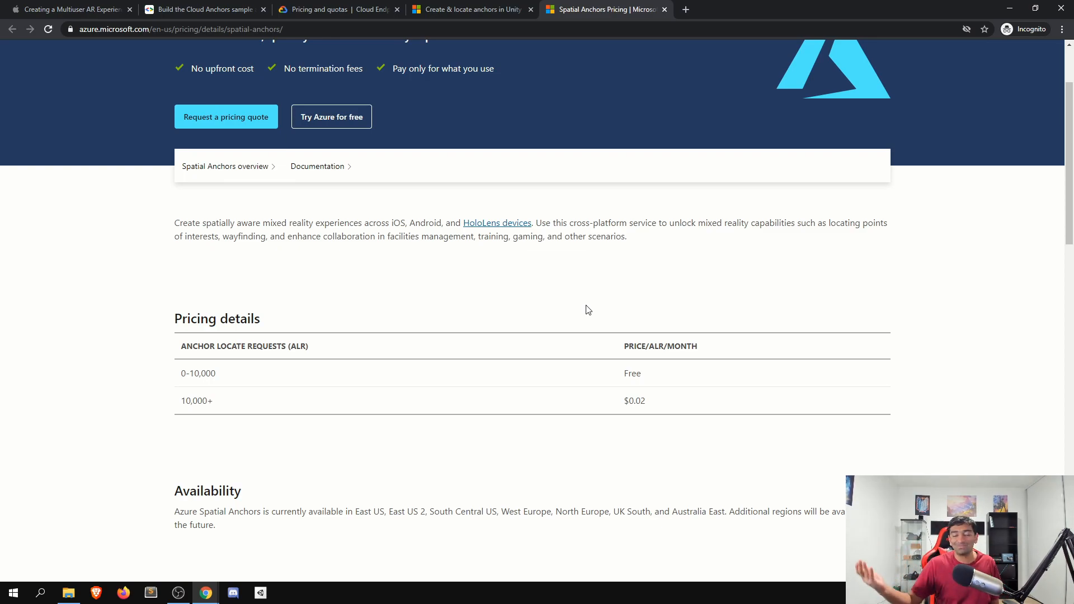
mouse_move(590, 352)
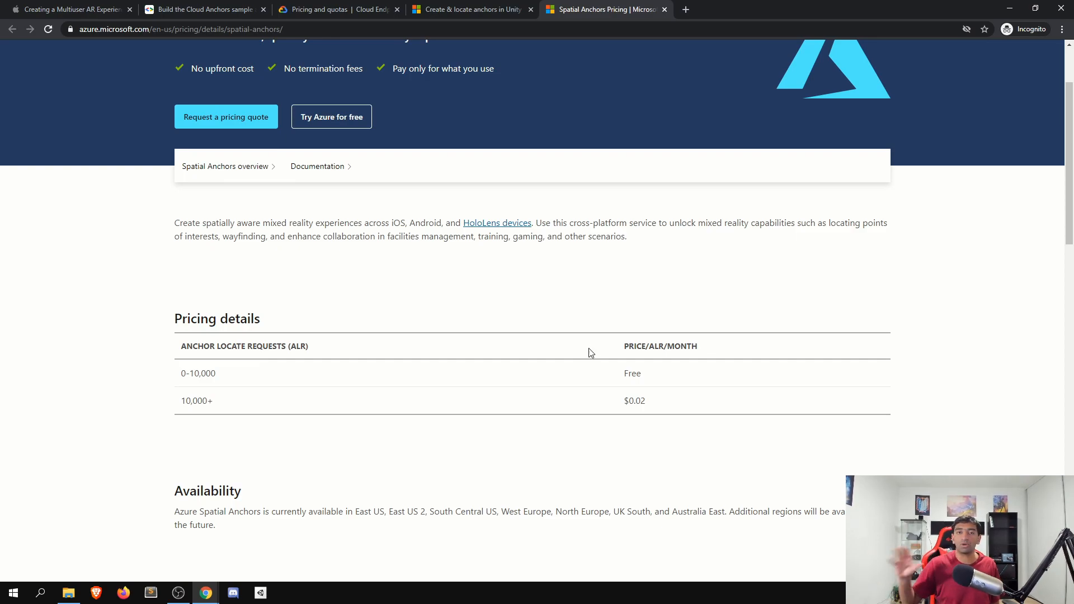
mouse_move(595, 391)
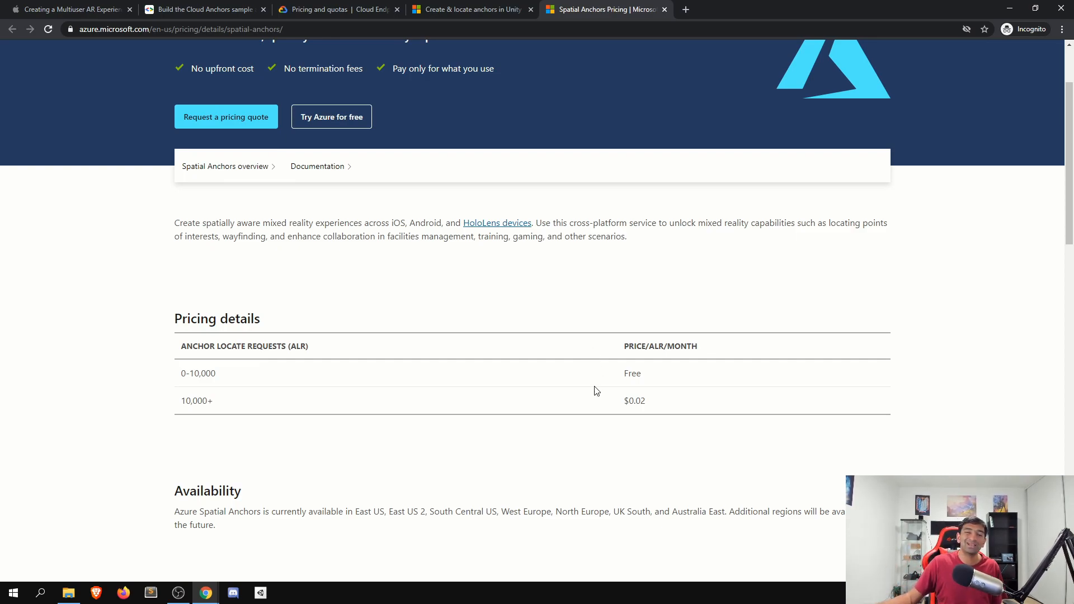
mouse_move(600, 436)
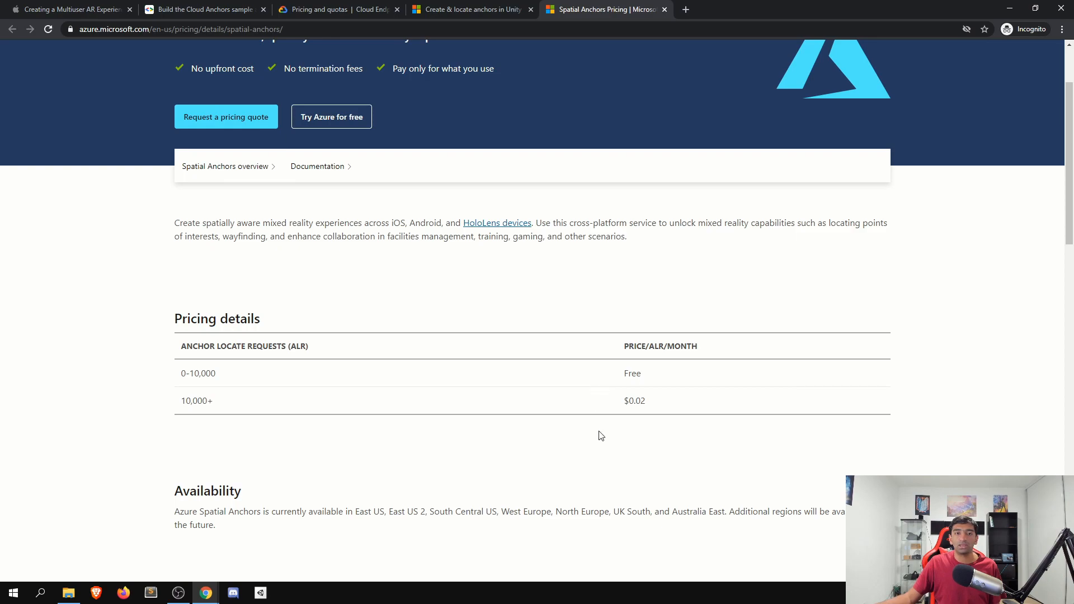
mouse_move(591, 388)
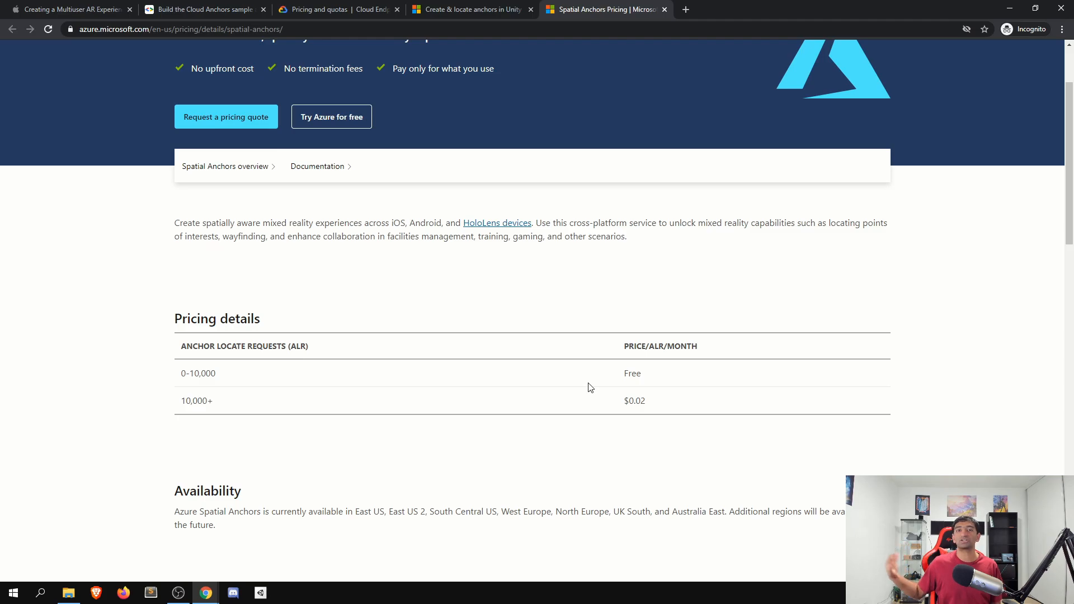
mouse_move(578, 415)
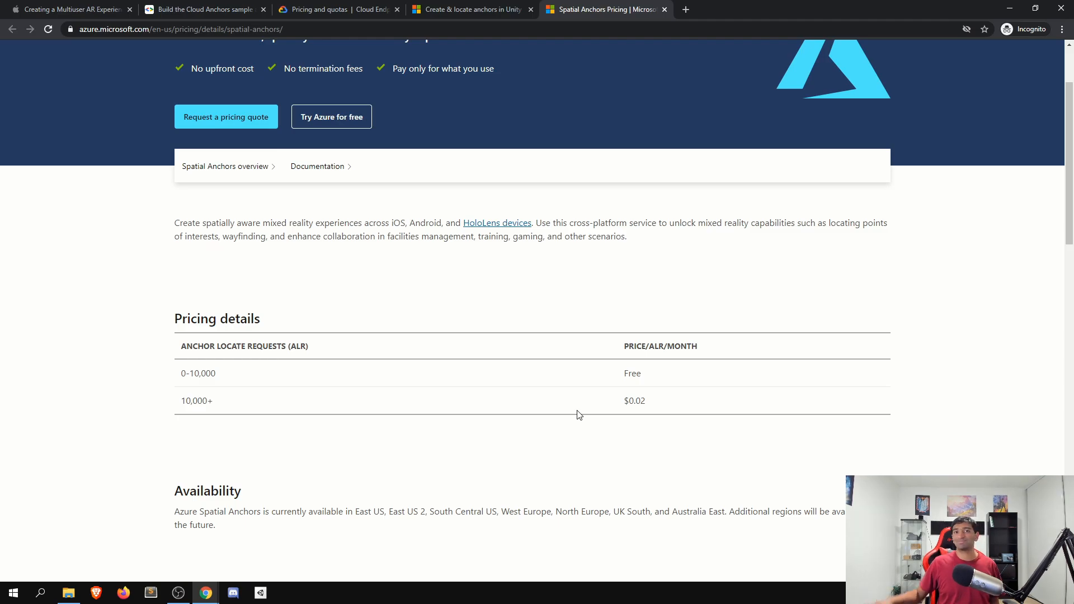
mouse_move(555, 402)
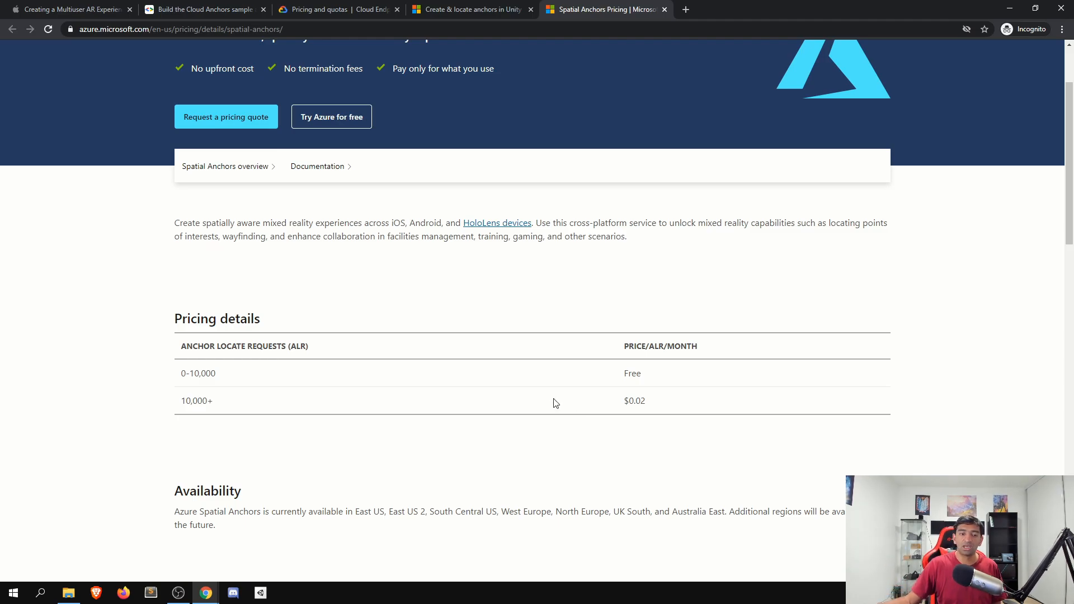
click(321, 9)
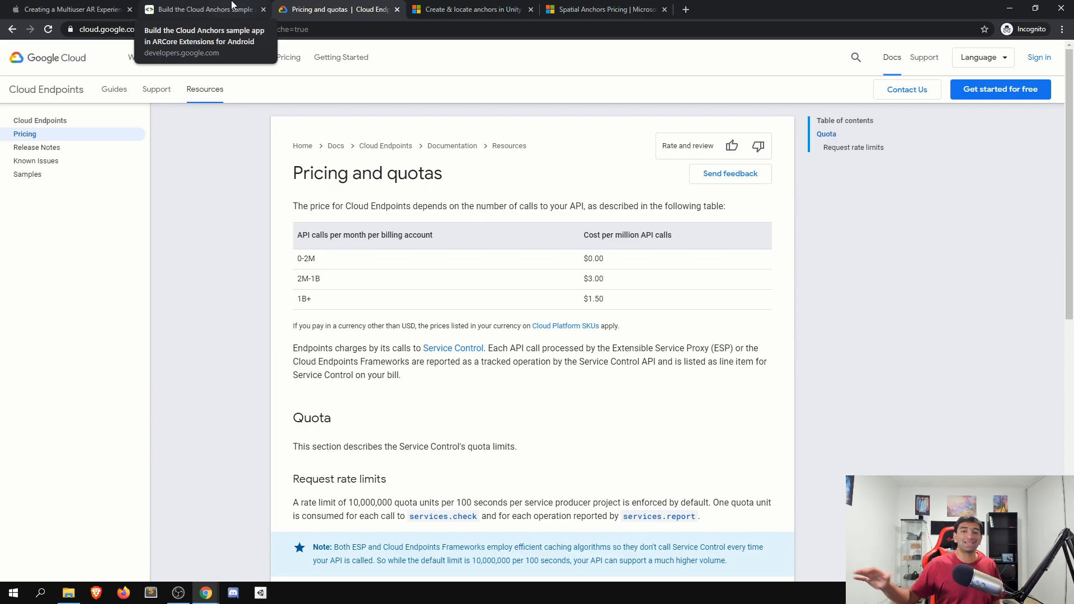
In Calculator, work out 3 ÷ 1,000,000 = 0.000003 per call and × 1,000 = 0.003, then close it.
double_click(592, 298)
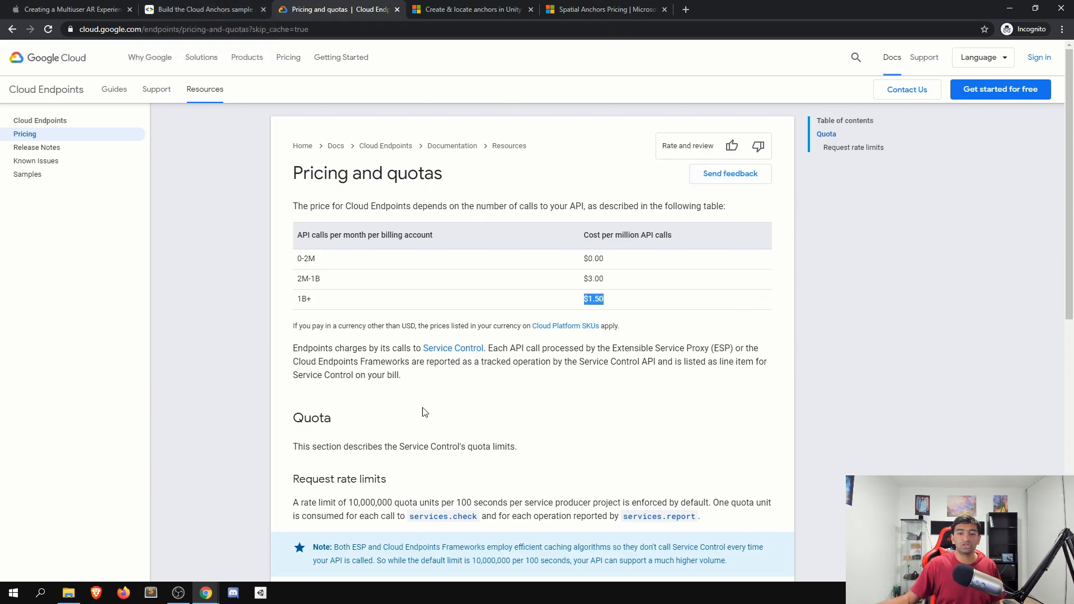
click(13, 592)
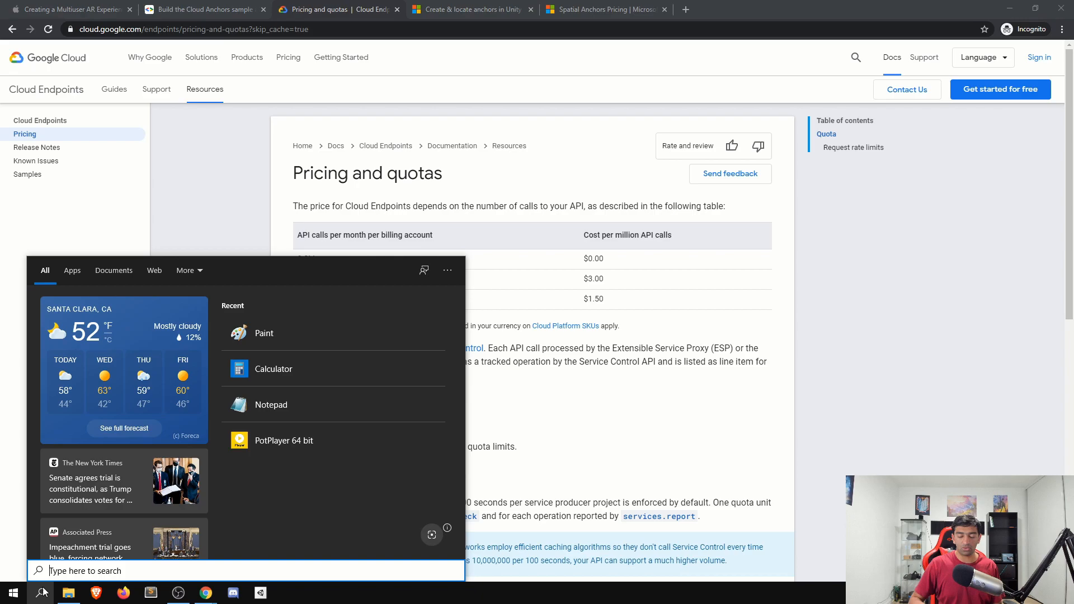
click(273, 368)
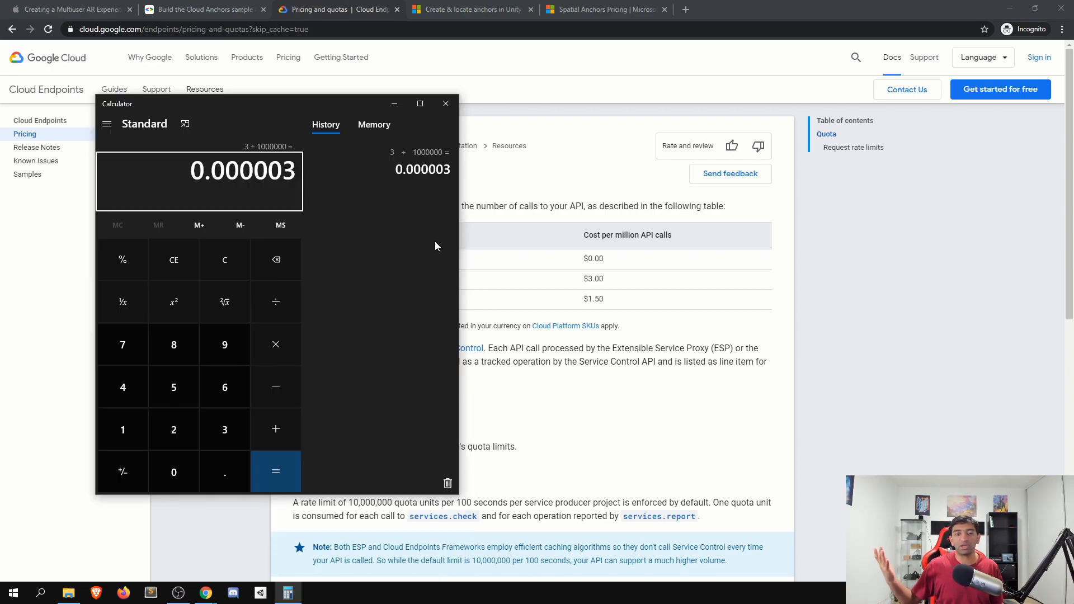
double_click(242, 170)
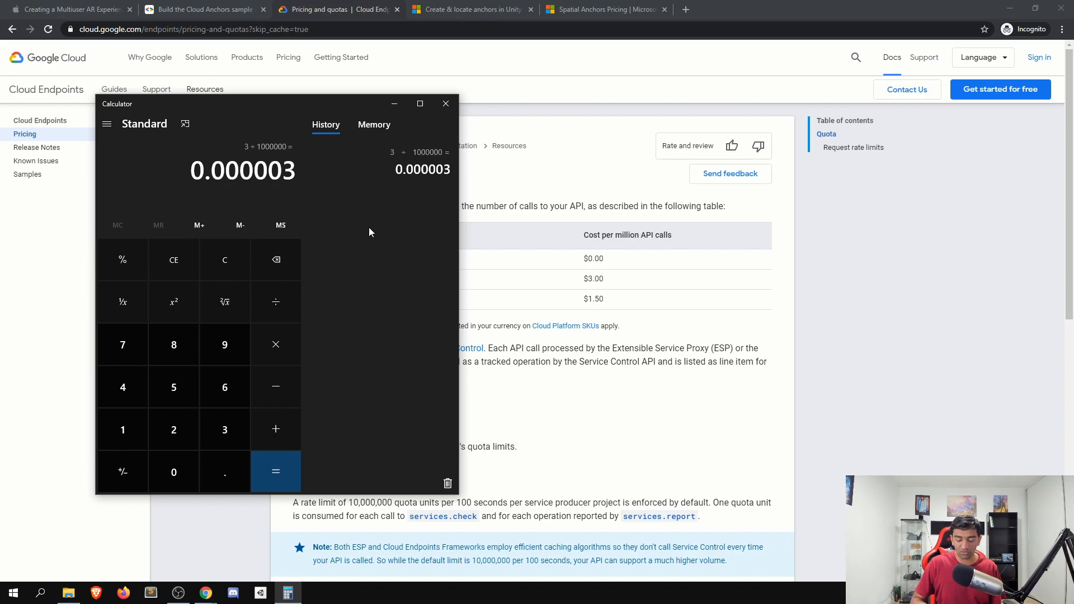
click(275, 344)
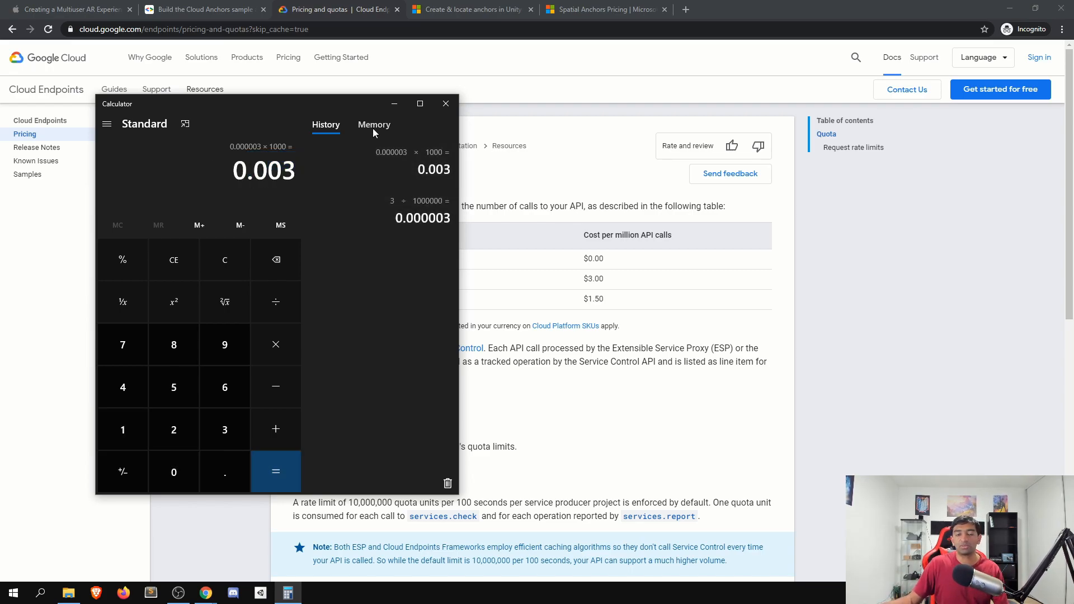
mouse_move(443, 94)
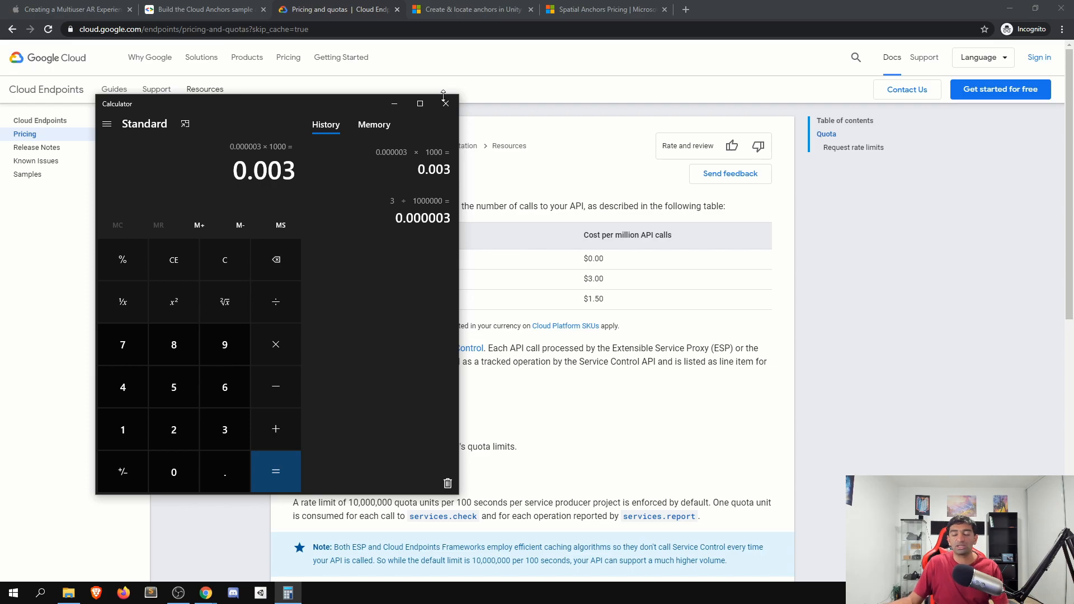
click(444, 103)
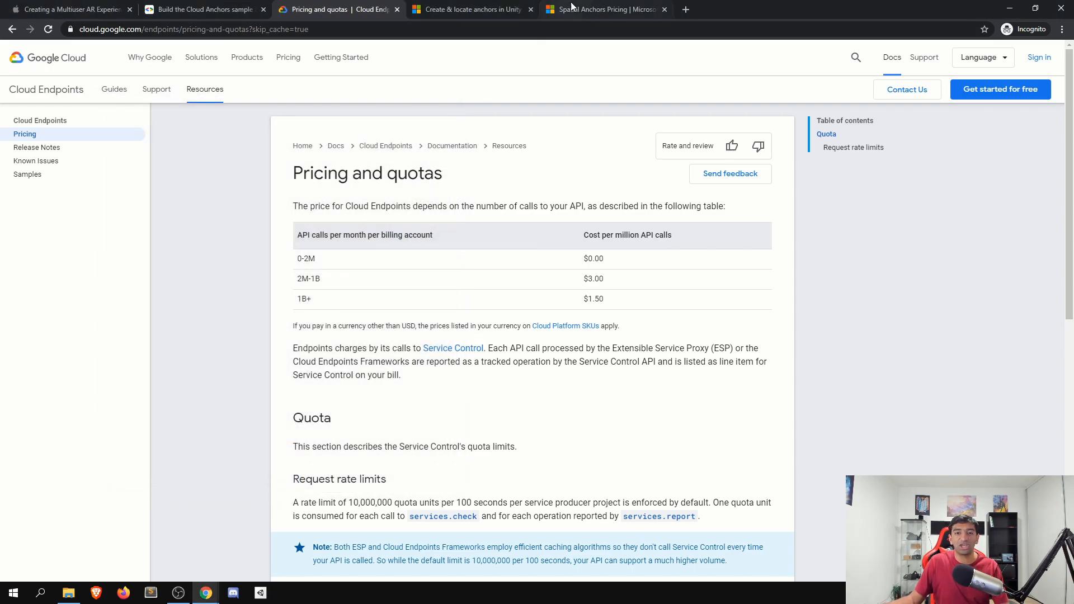
mouse_move(575, 63)
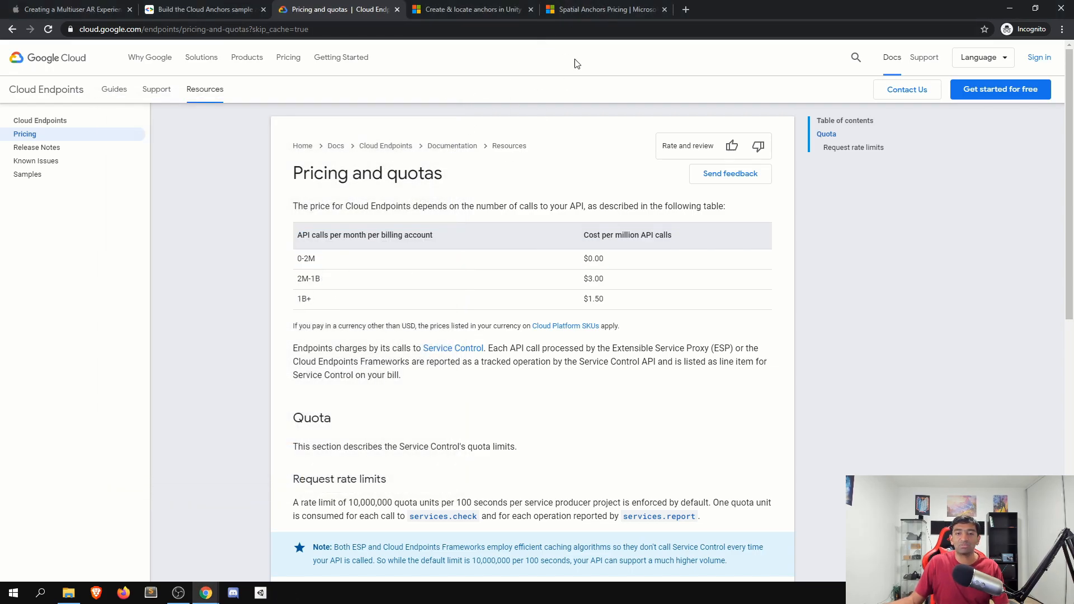
Check the Spatial Anchors pricing page, glance at the ARCore Cloud Anchors sample guide, and return to the pricing page.
click(603, 9)
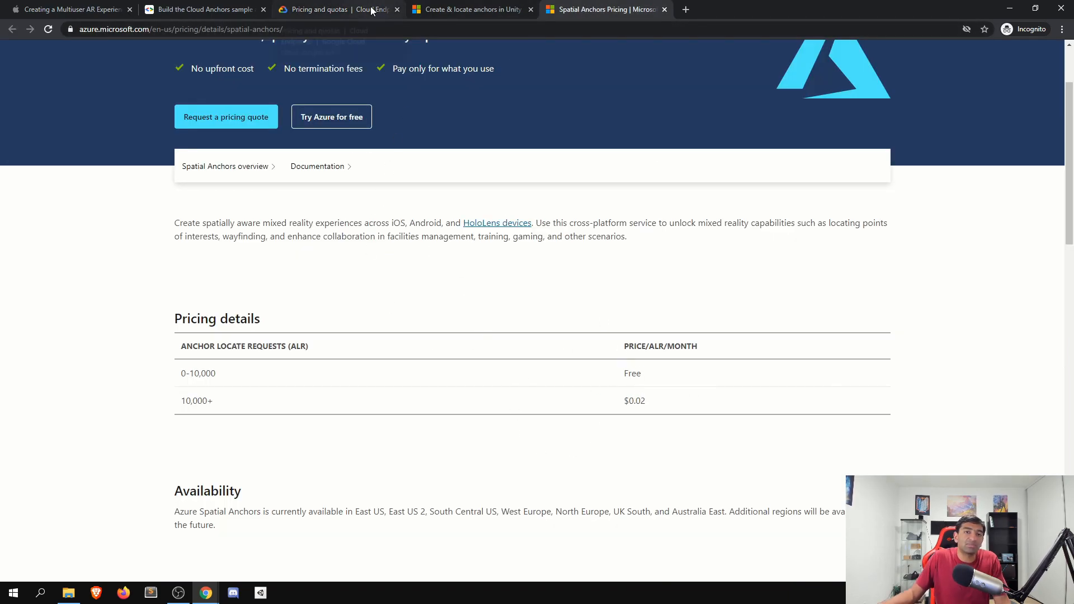
click(200, 9)
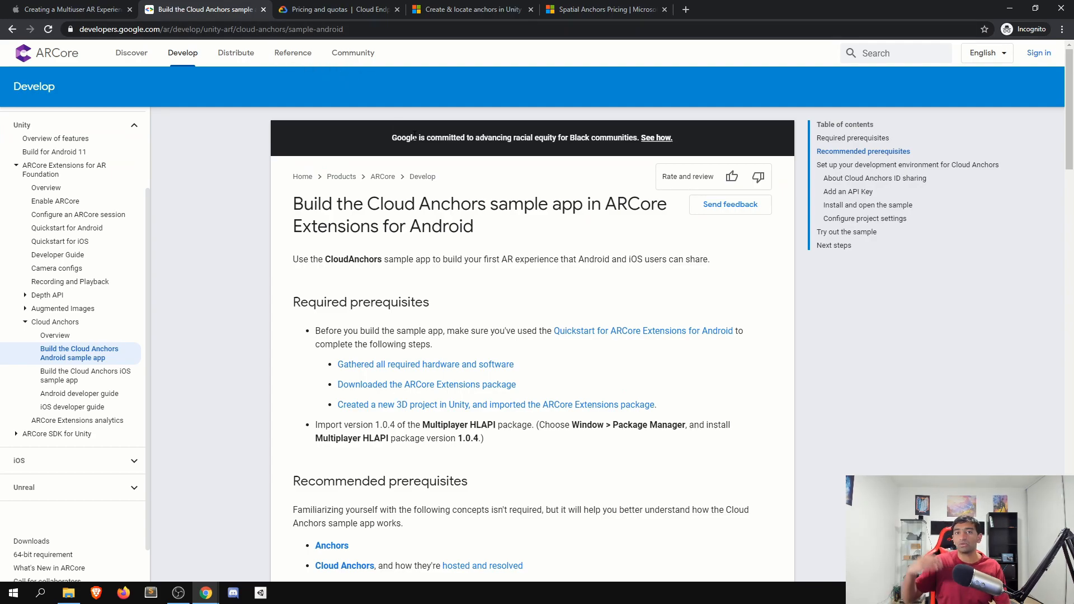
mouse_move(452, 183)
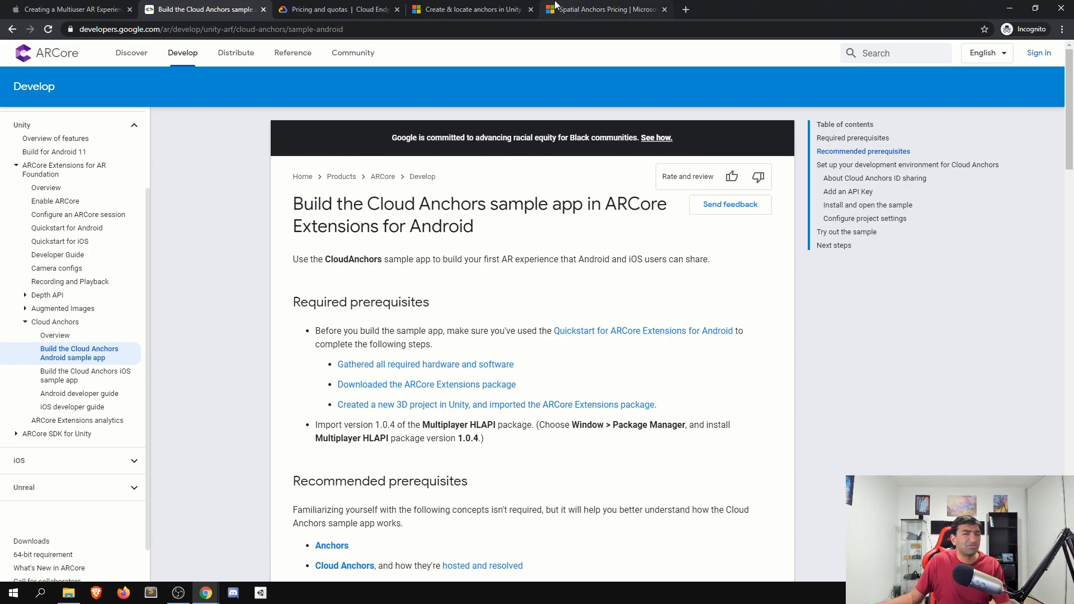
mouse_move(603, 9)
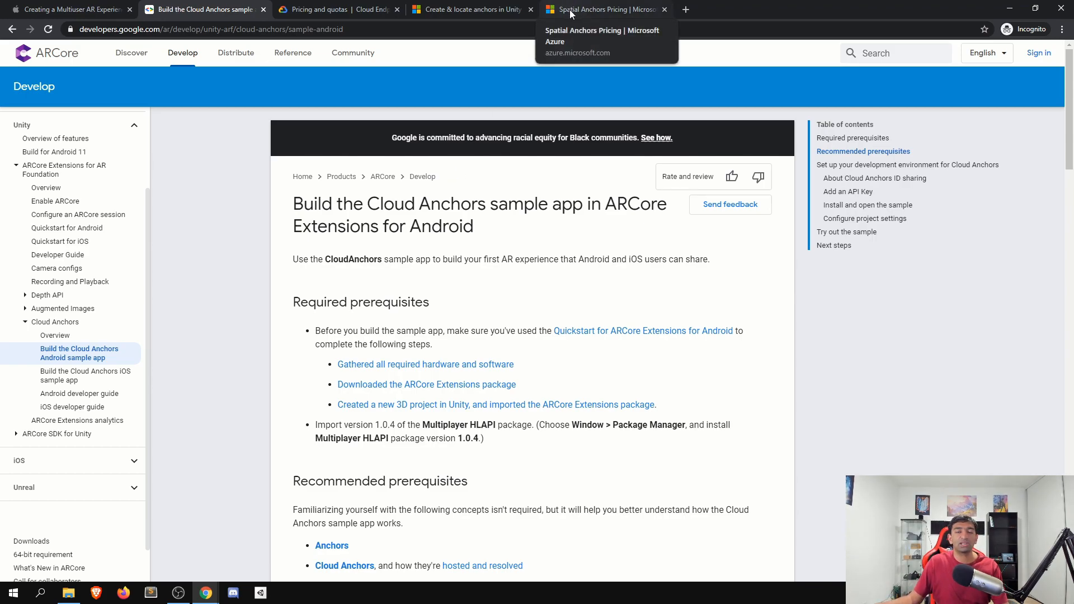
click(605, 10)
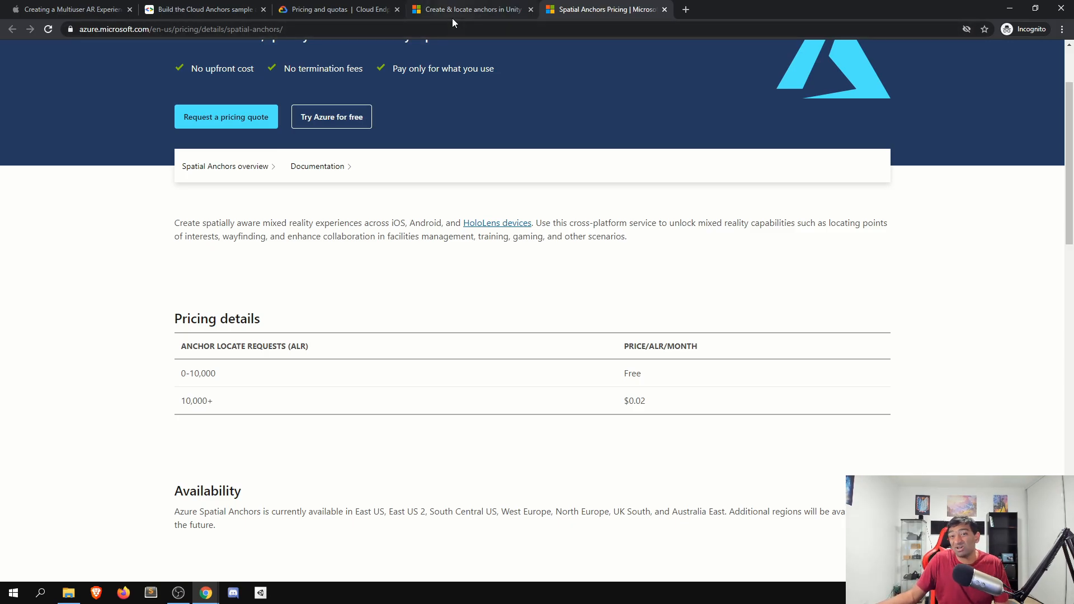
mouse_move(506, 132)
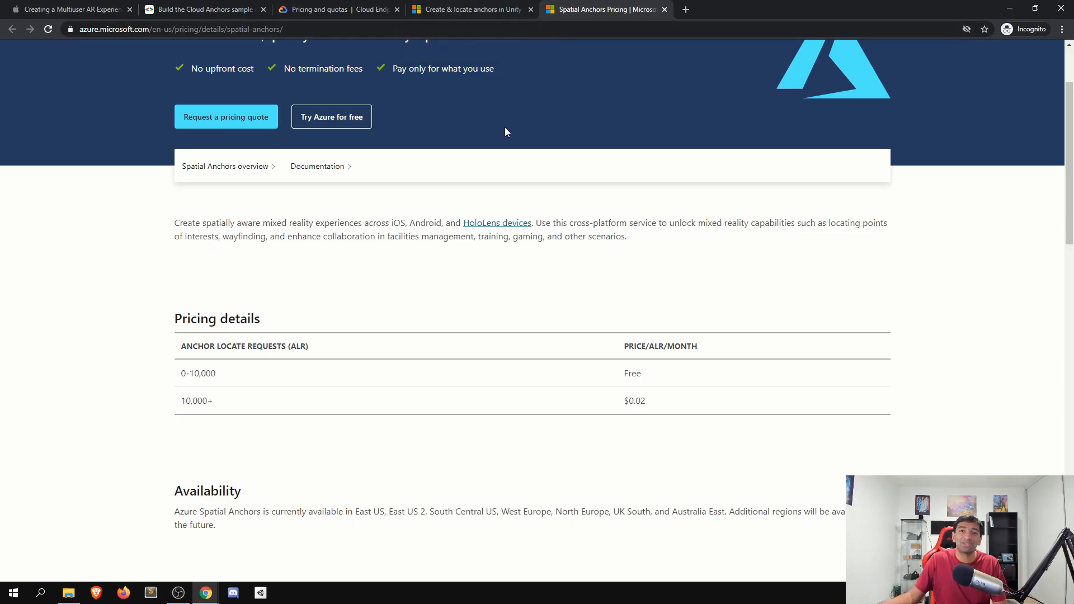